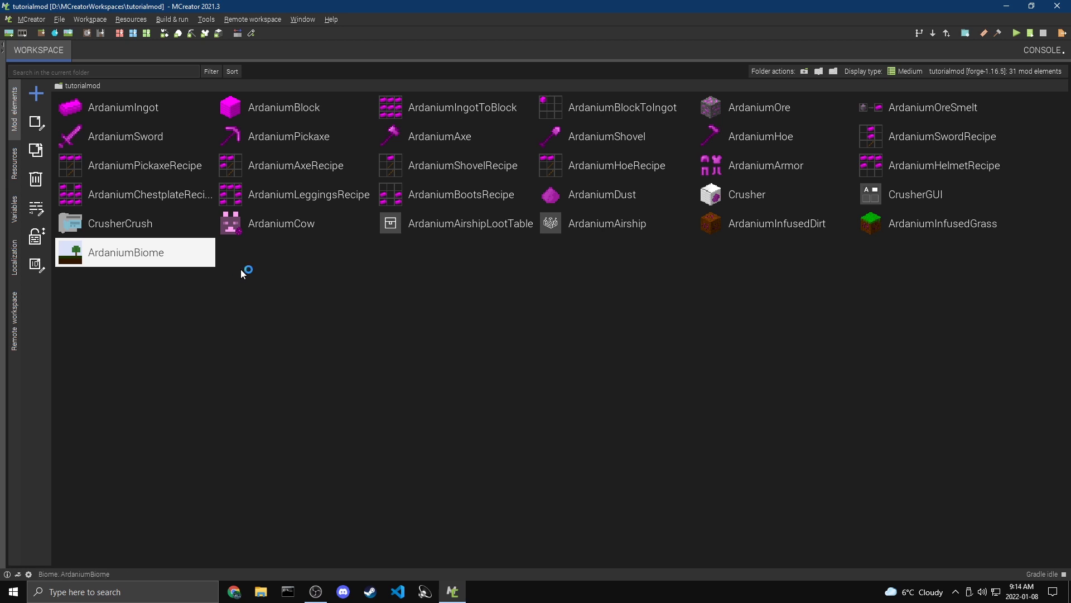
In Workspace settings, change the mod display name to Tutorial Mod
click(89, 19)
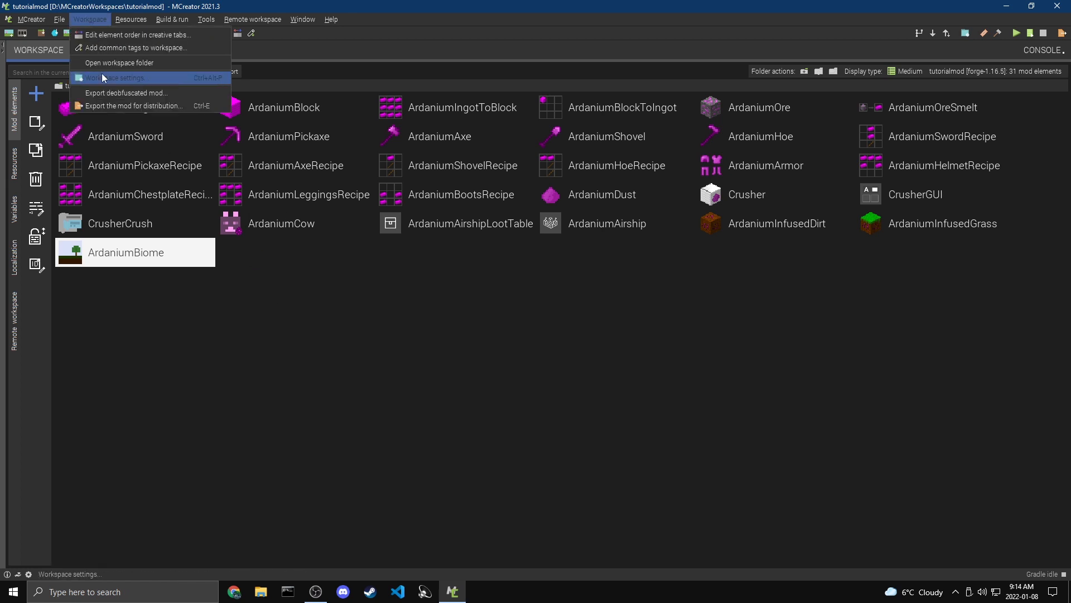
click(119, 77)
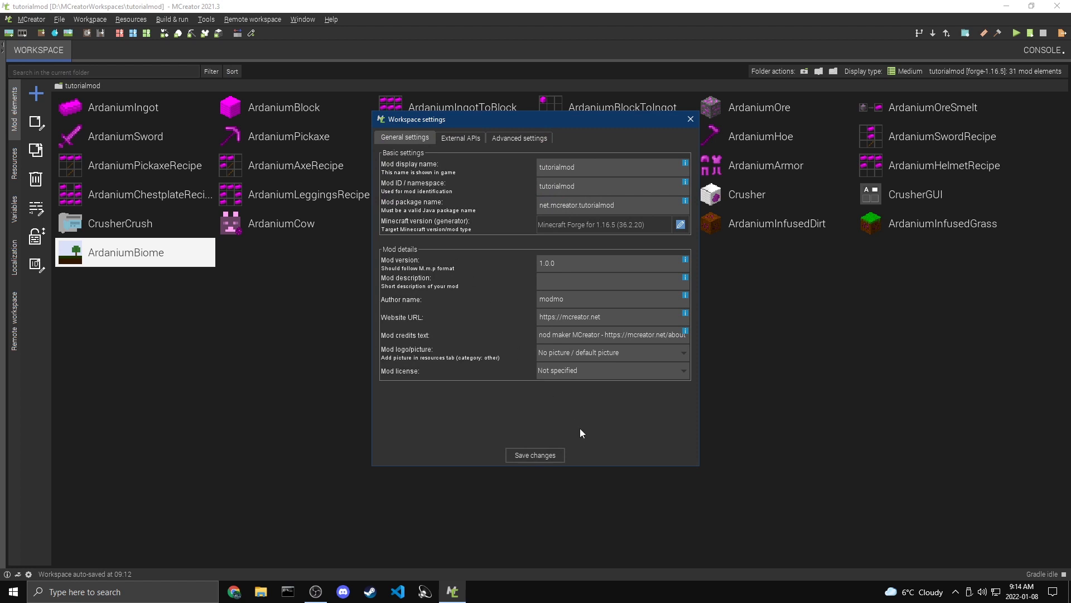
mouse_move(585, 397)
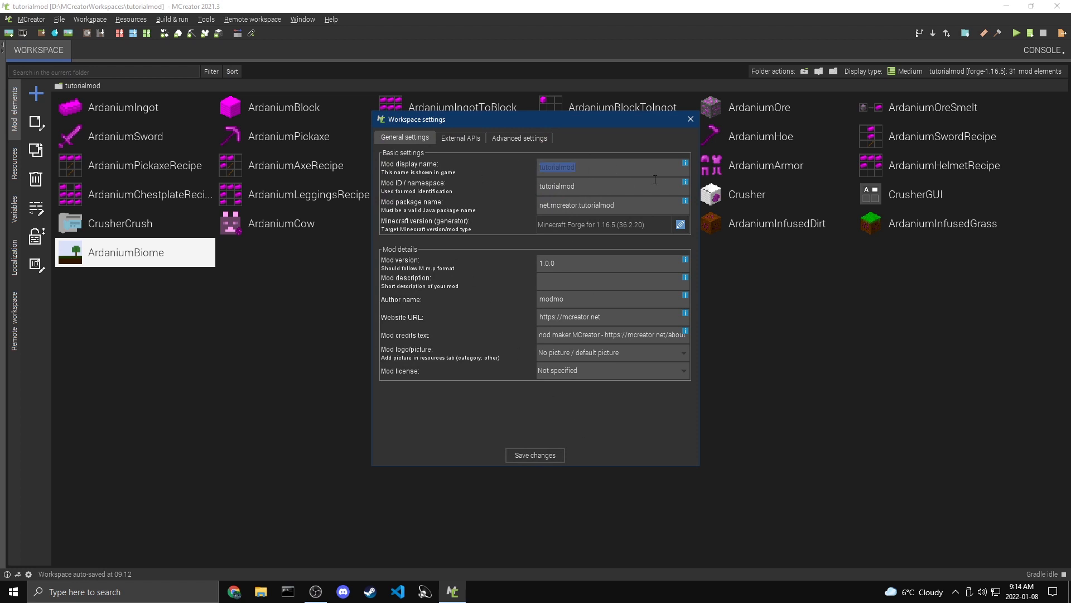
mouse_move(602, 168)
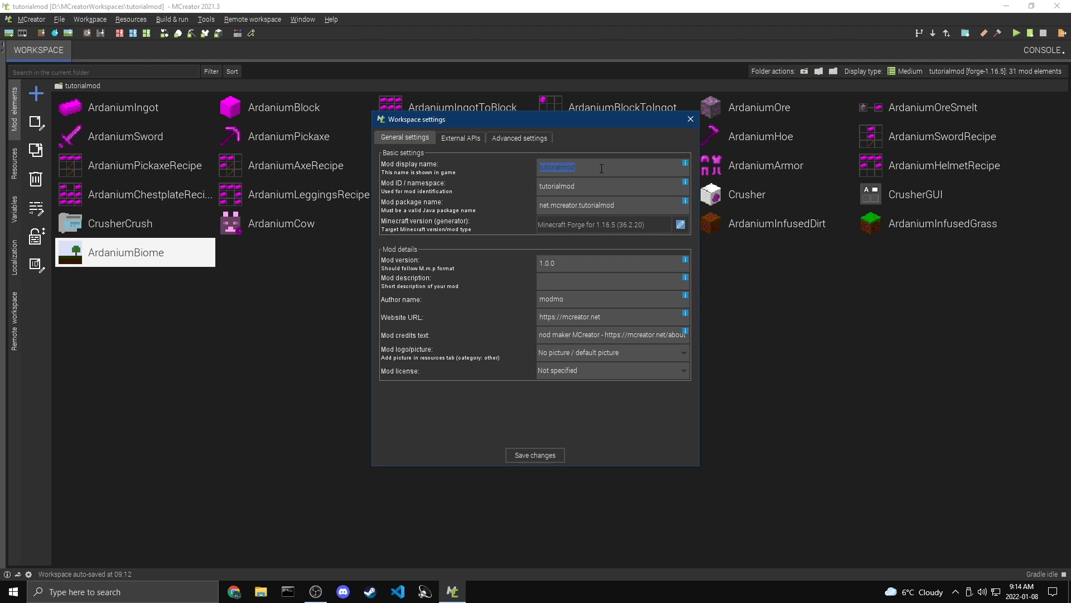
text(Tutor)
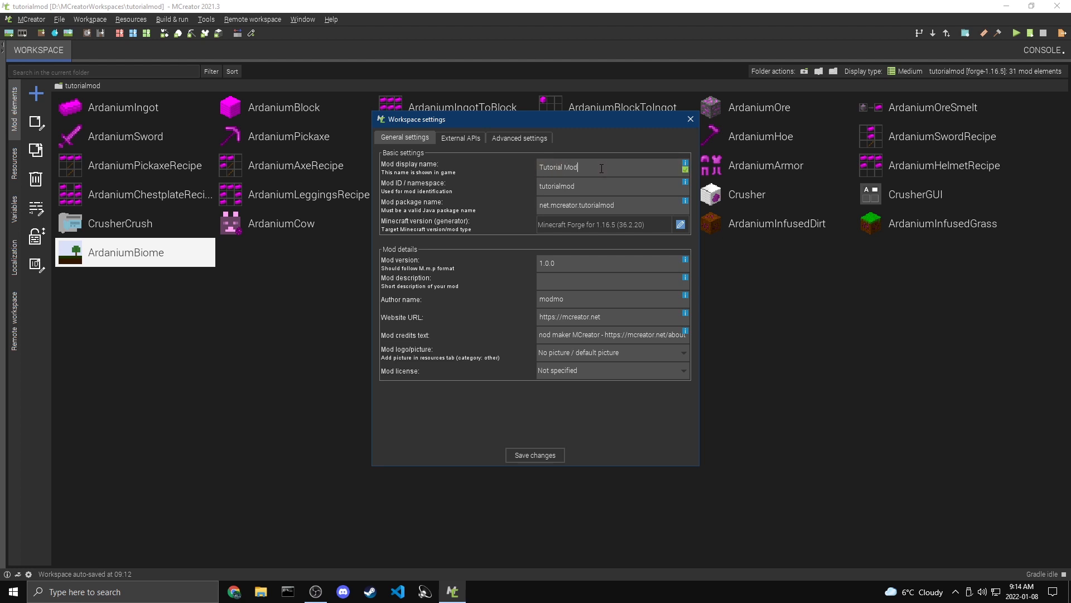
mouse_move(647, 160)
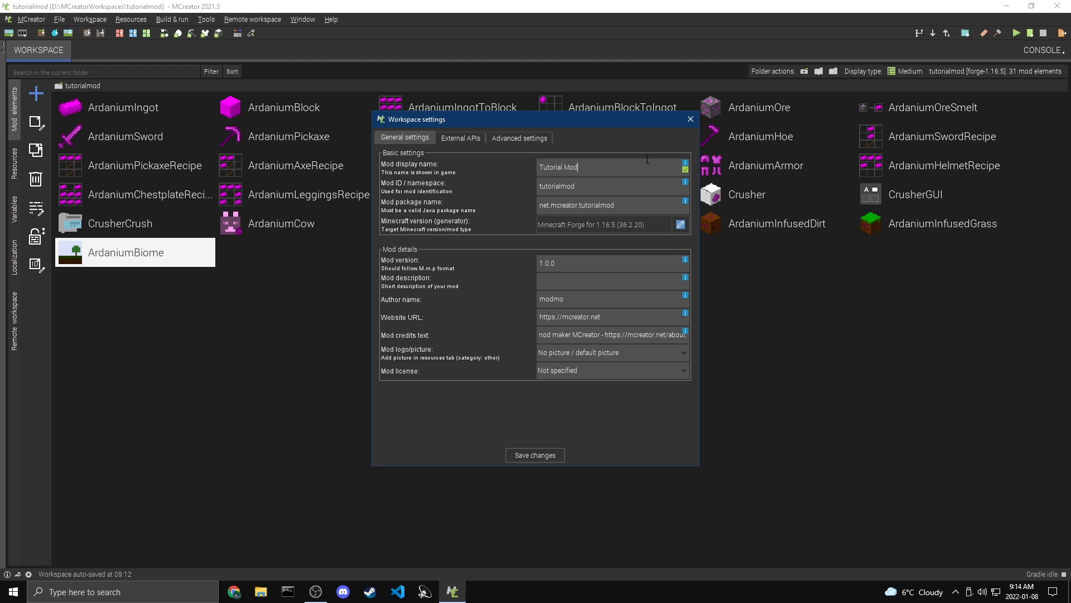
mouse_move(588, 179)
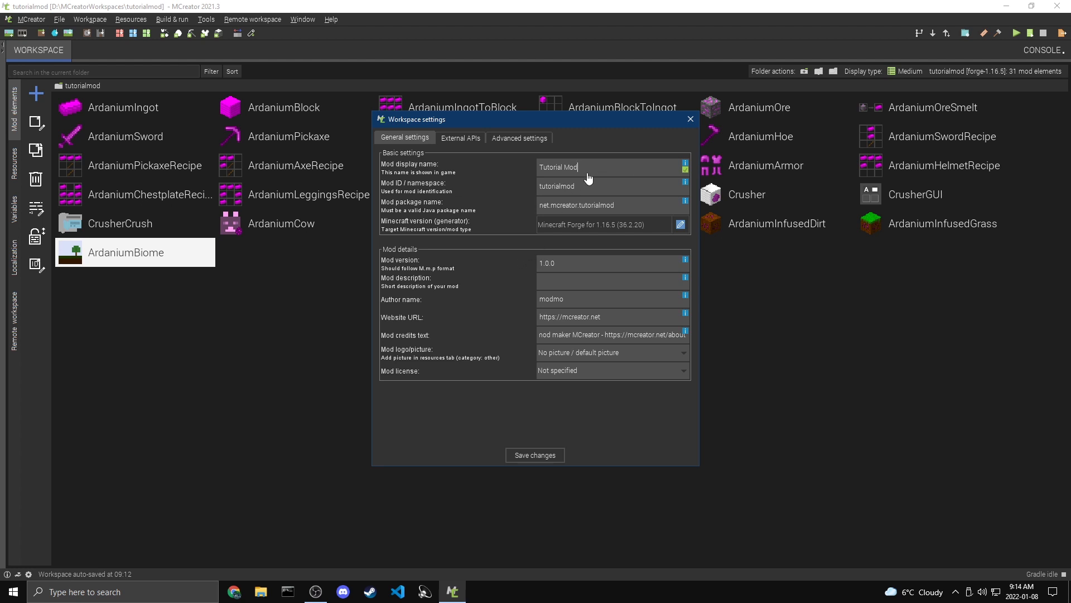
Replace the package name prefix so it reads com.modmonster.tutorialmod
triple_click(558, 166)
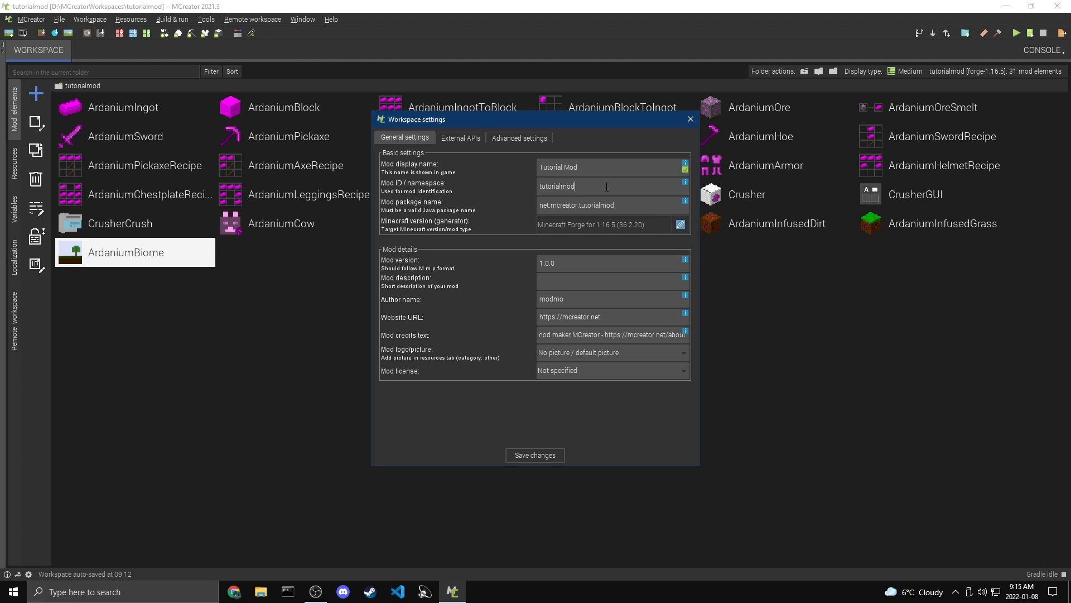
double_click(558, 186)
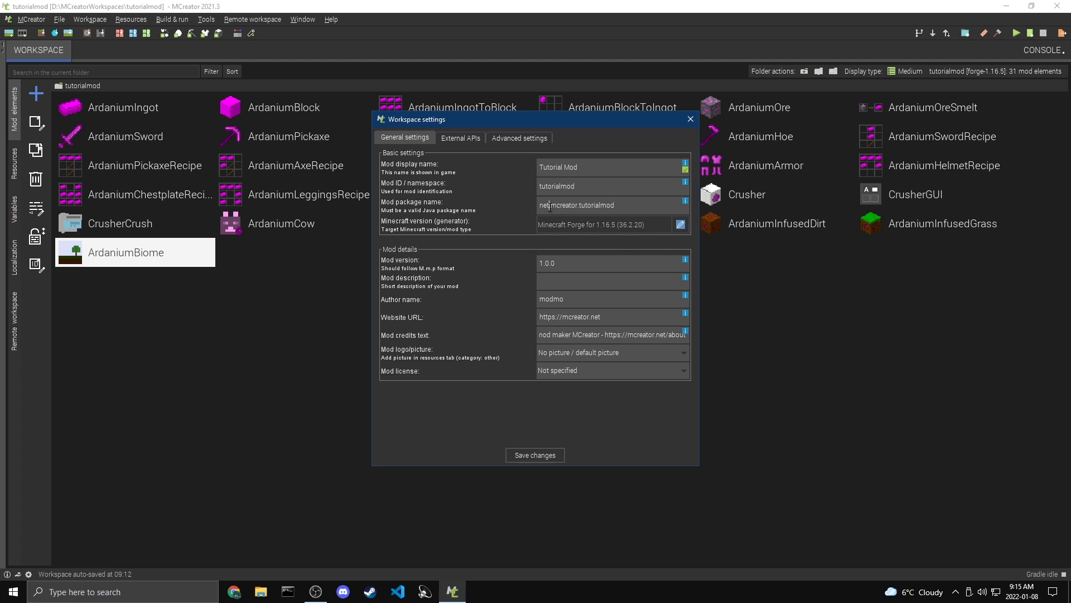
double_click(544, 205)
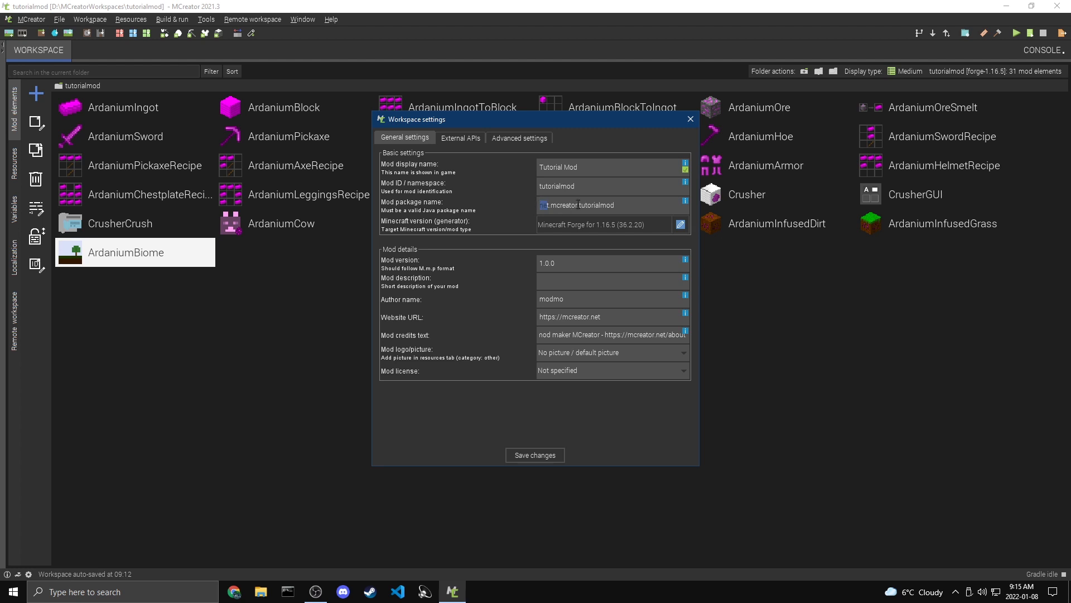
click(611, 205)
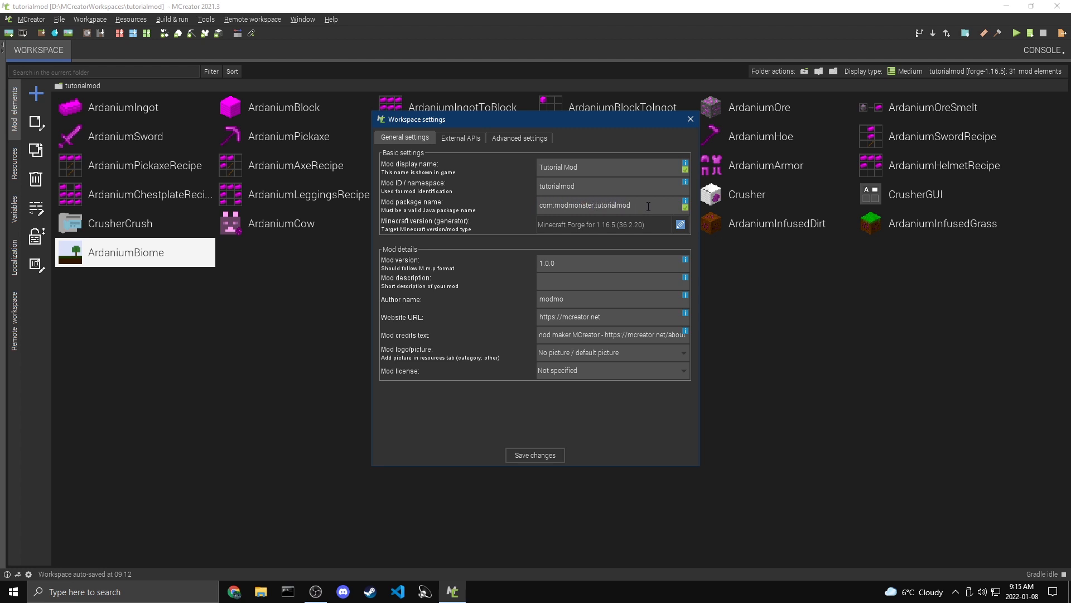
triple_click(611, 206)
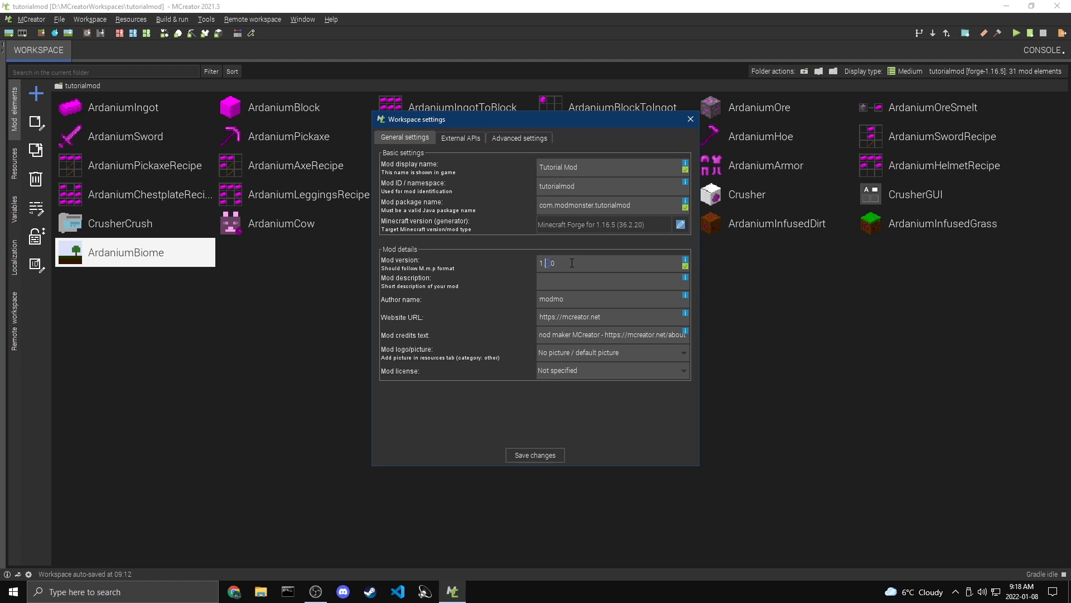
text(1.1.1)
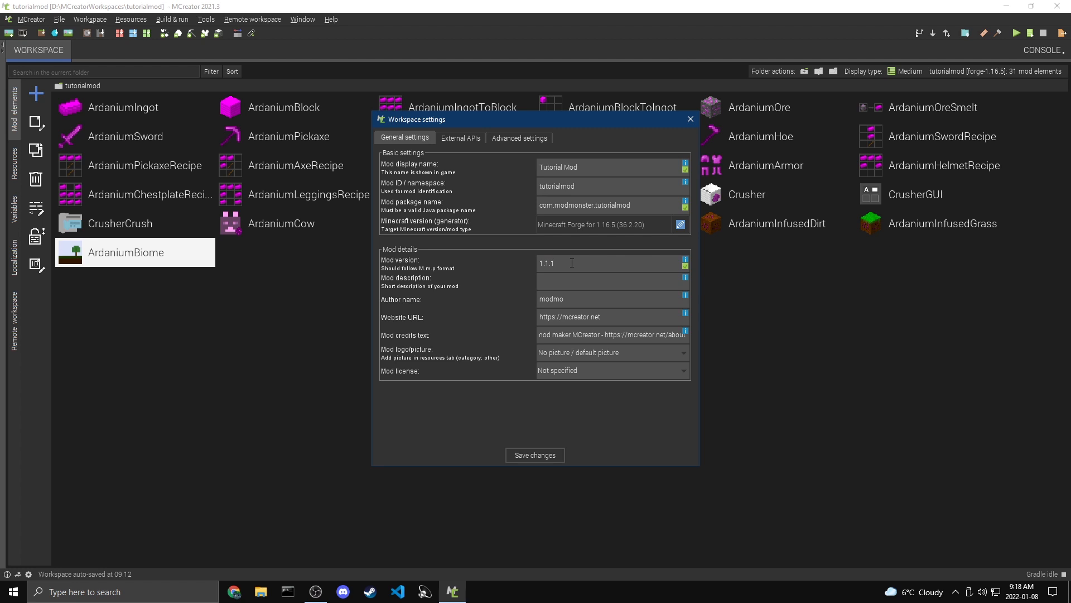
text(2.)
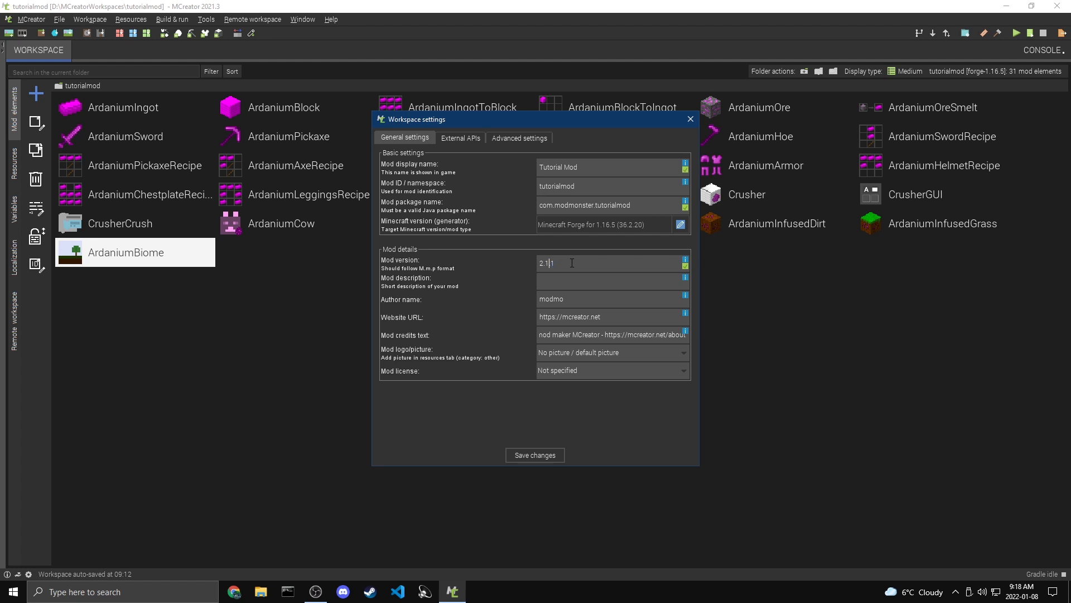
text(2.0.0)
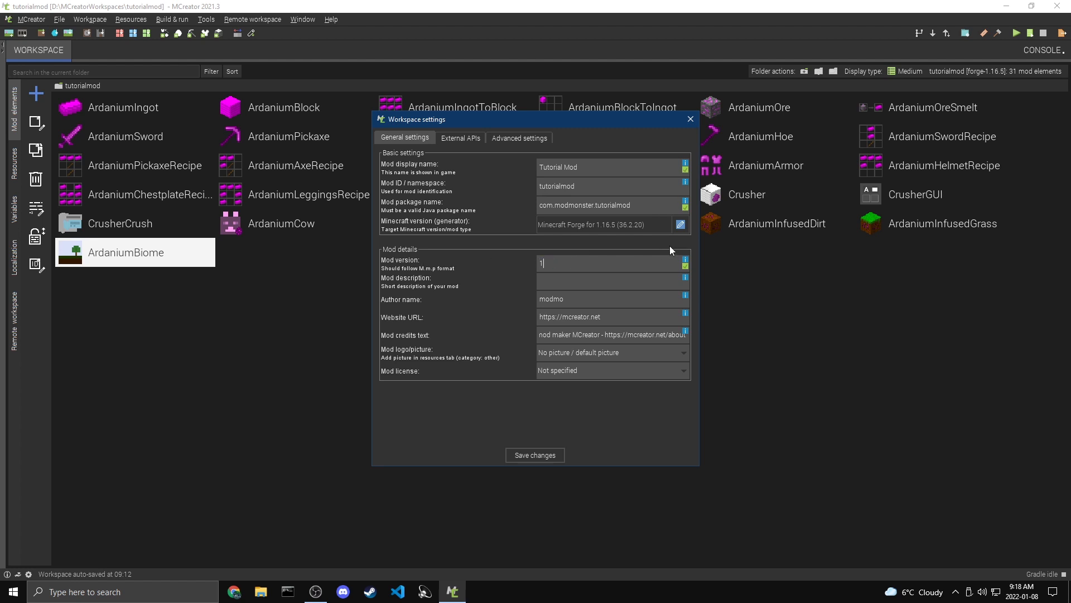
text(.0.0)
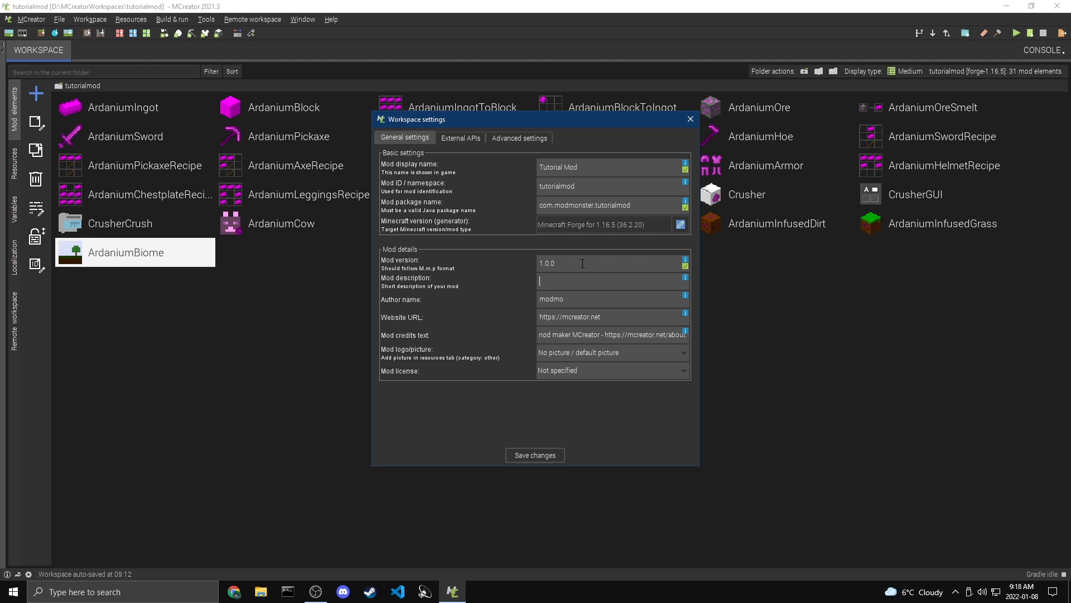
Enter a YouTube tutorial series description, author ModMonster, and clear the website URL and credits
text(A mod that I made for a tu)
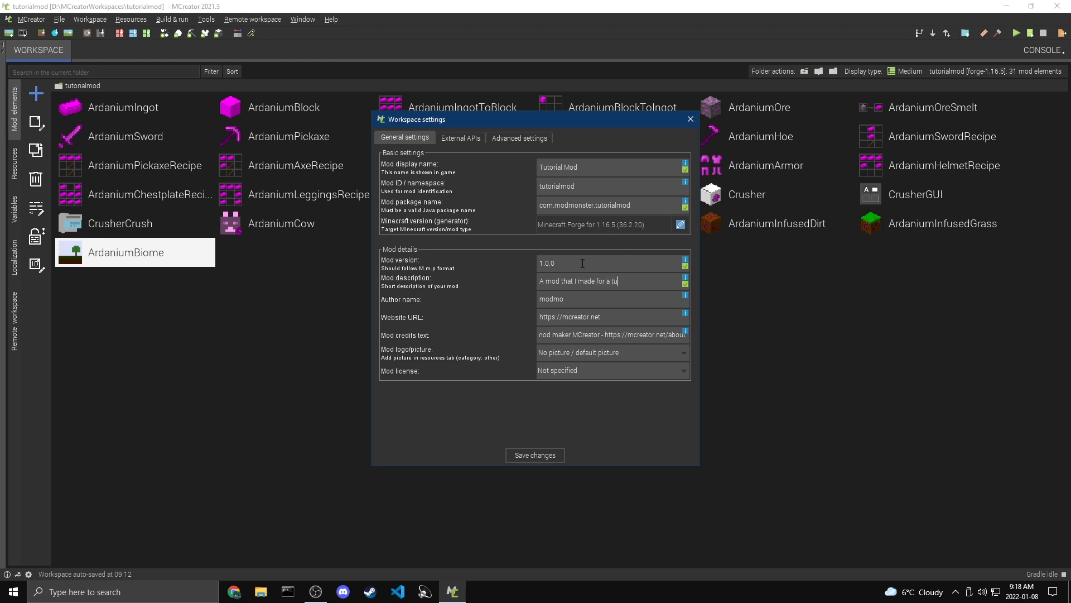
text(torial series on YouTube)
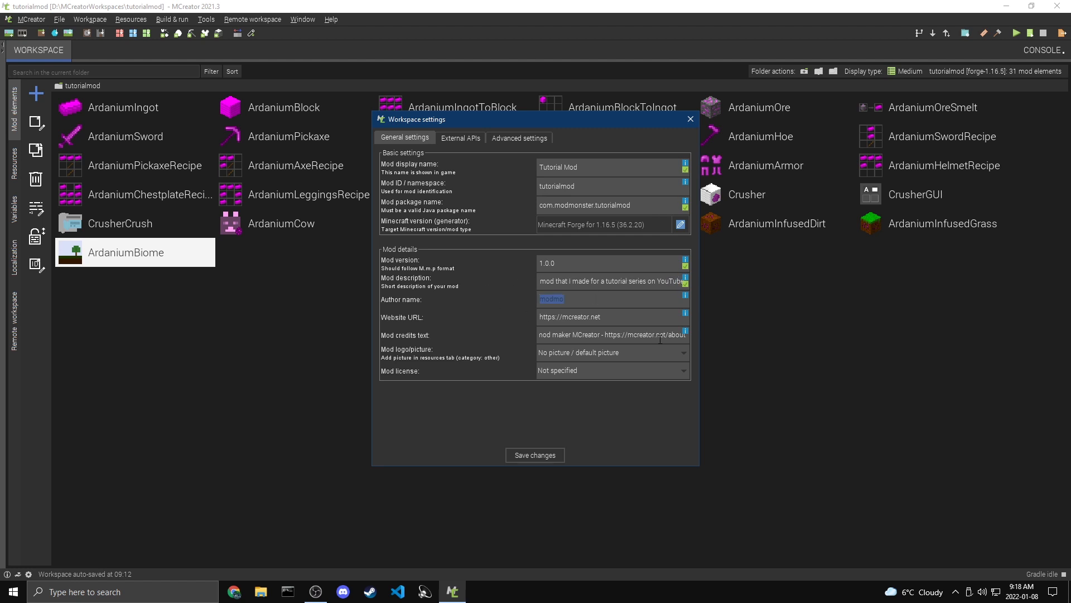
text(ModMO)
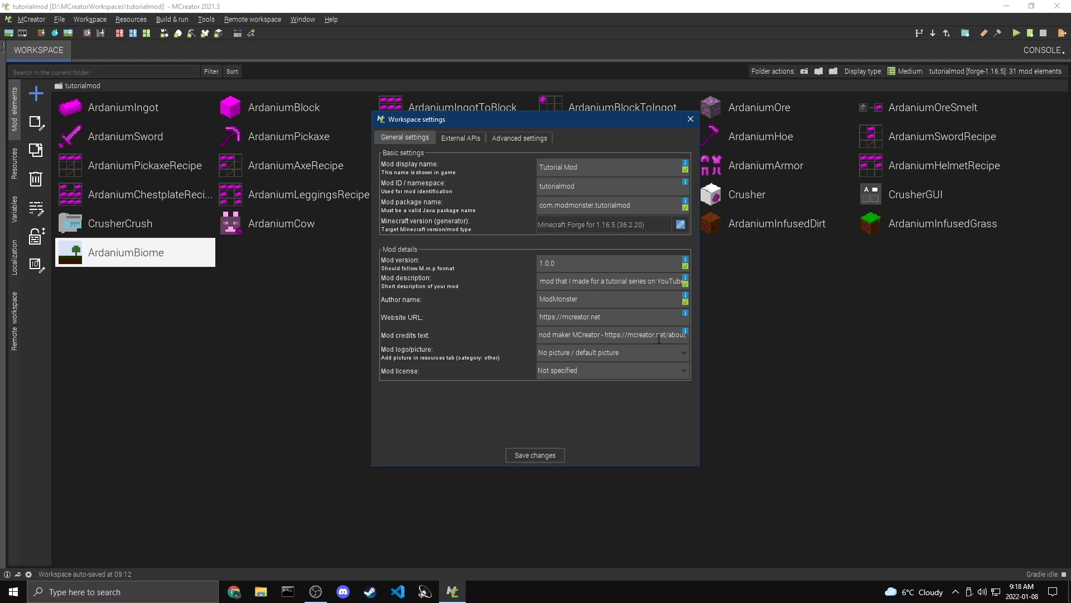
triple_click(569, 315)
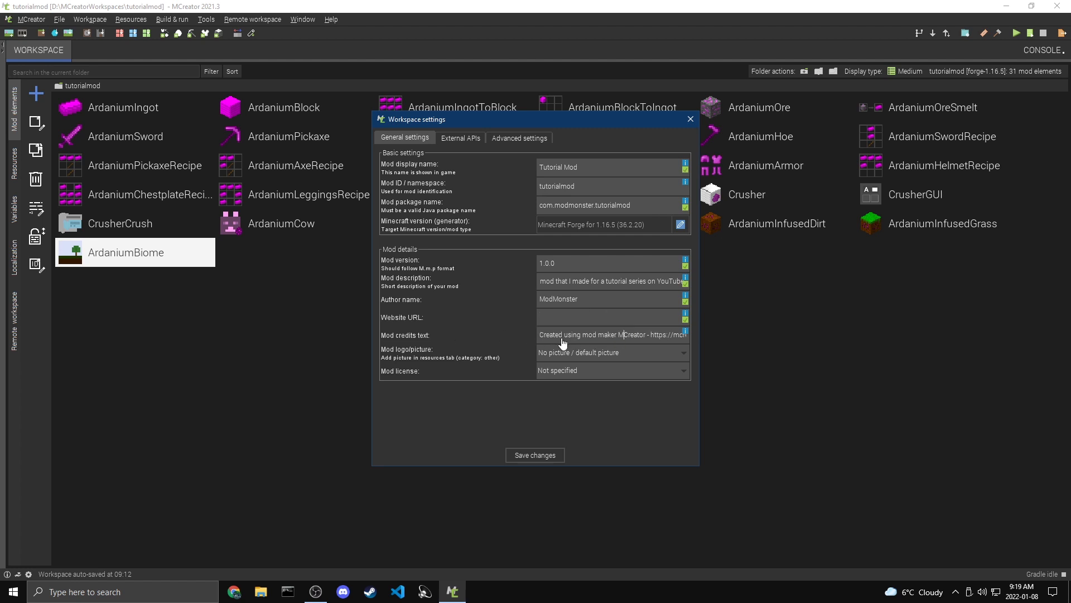
triple_click(612, 333)
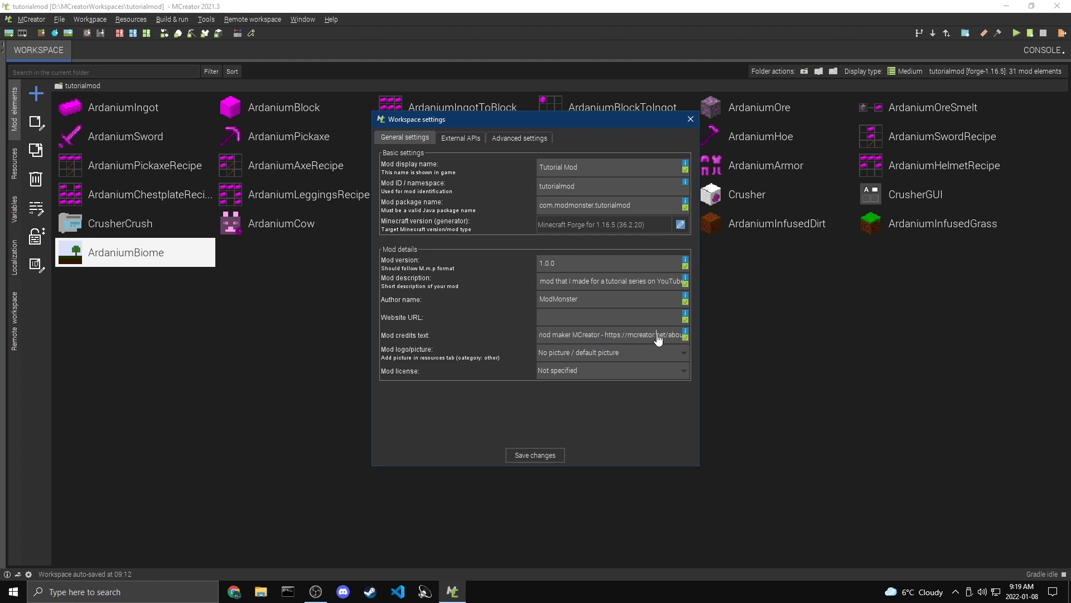
Save the workspace settings and accept refactoring the workspace as Tutorial Mod
click(611, 351)
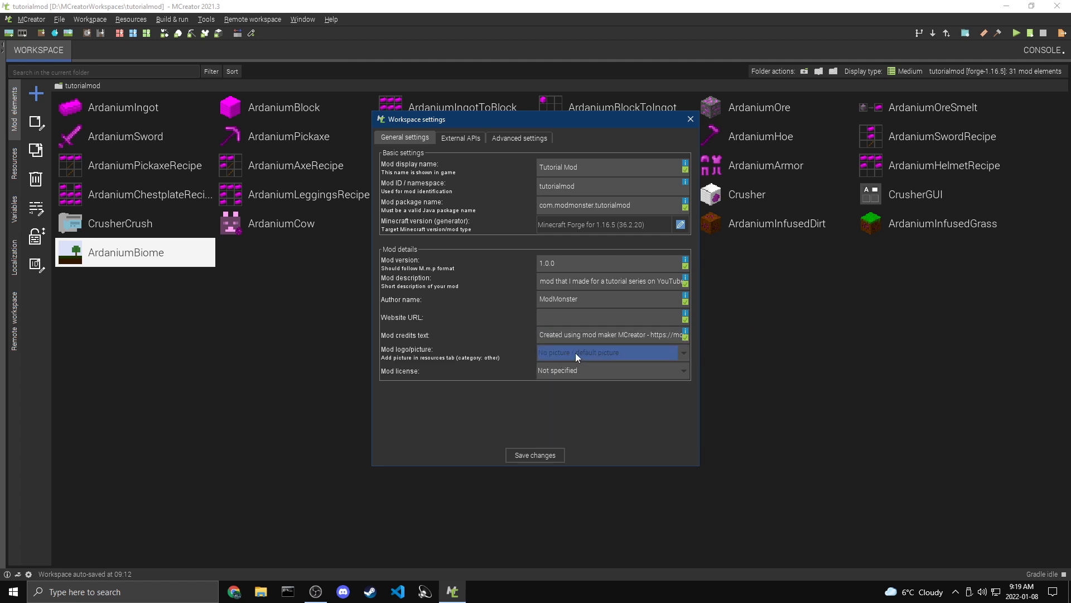
click(534, 455)
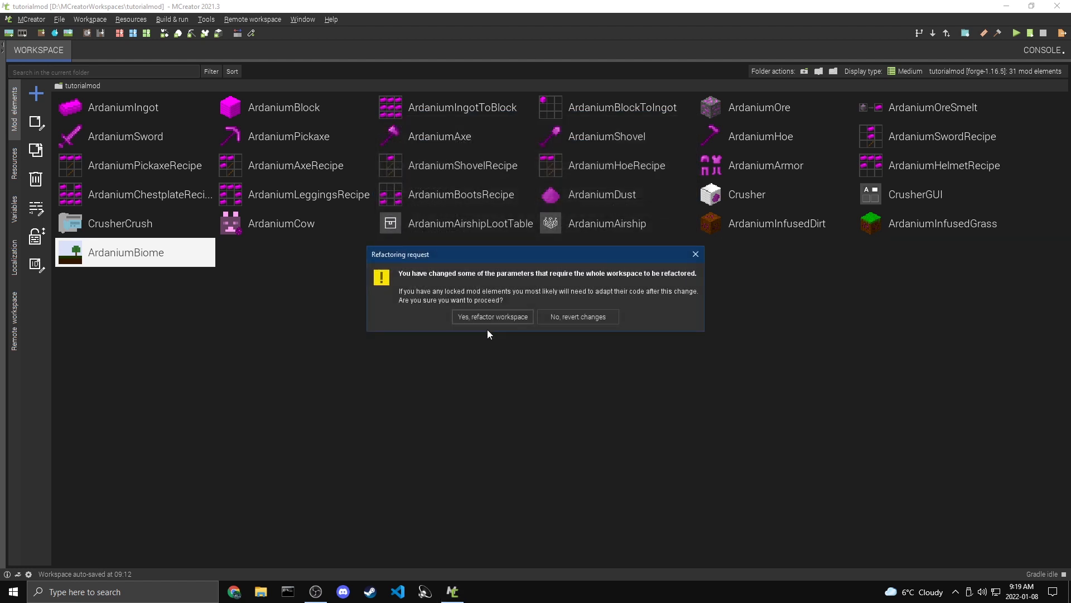
click(491, 316)
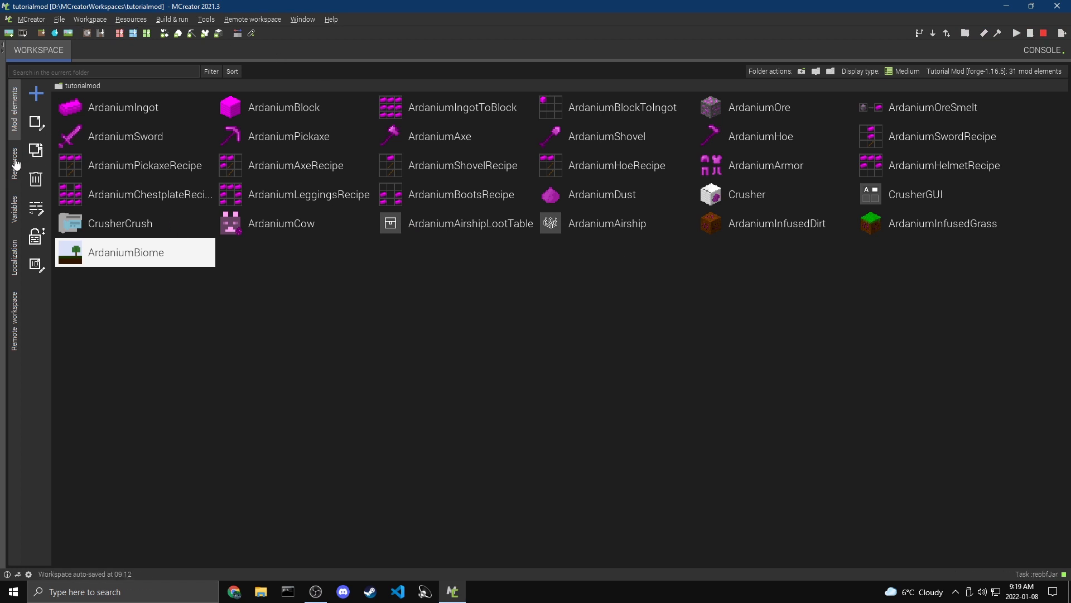
Show the Resources texture list and the Import textures options
click(15, 158)
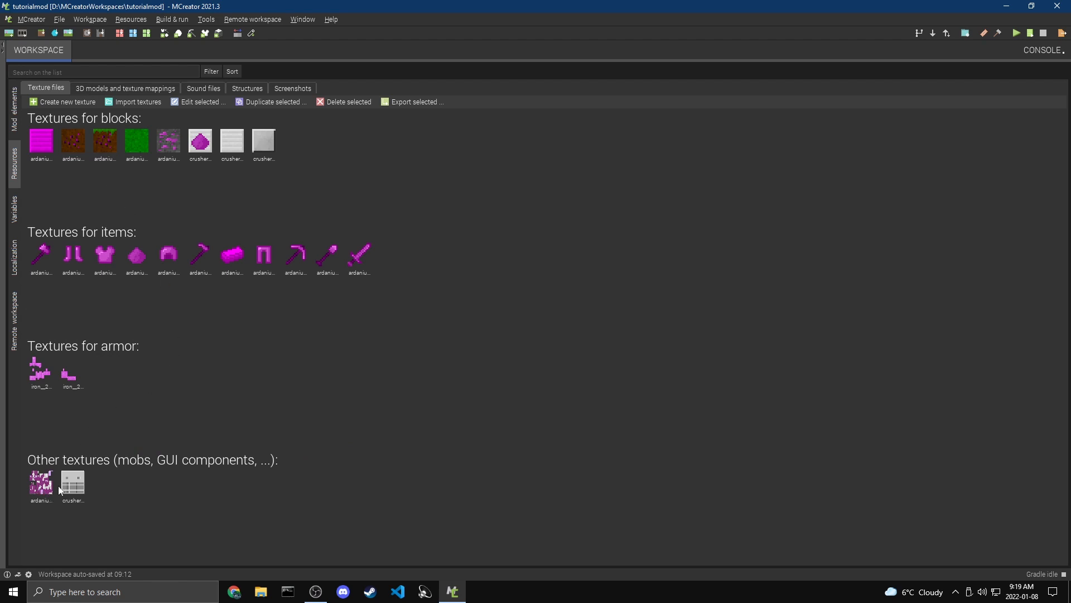
mouse_move(65, 135)
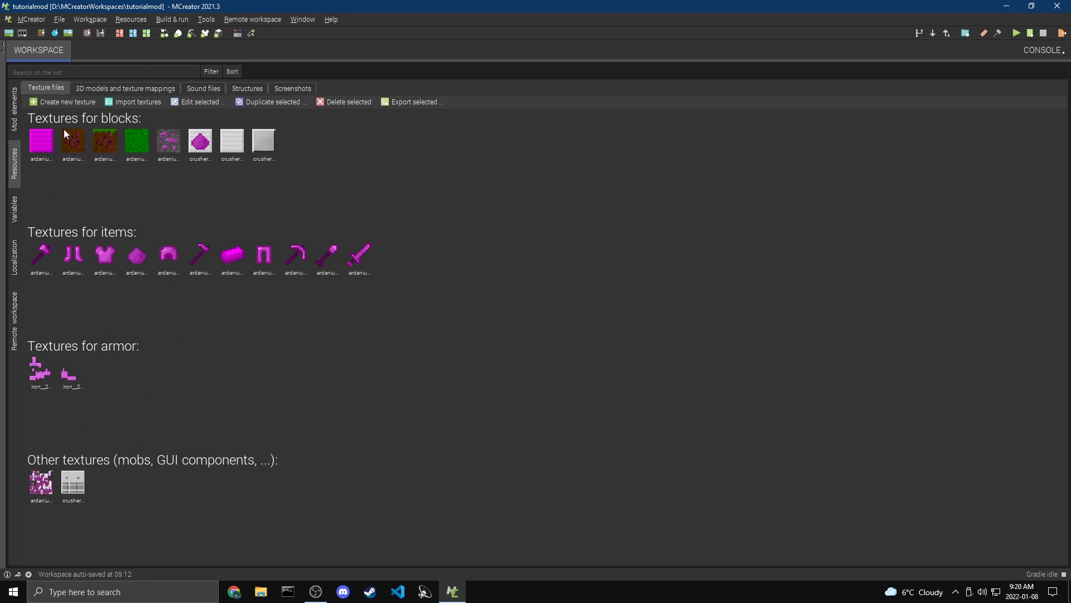
click(138, 101)
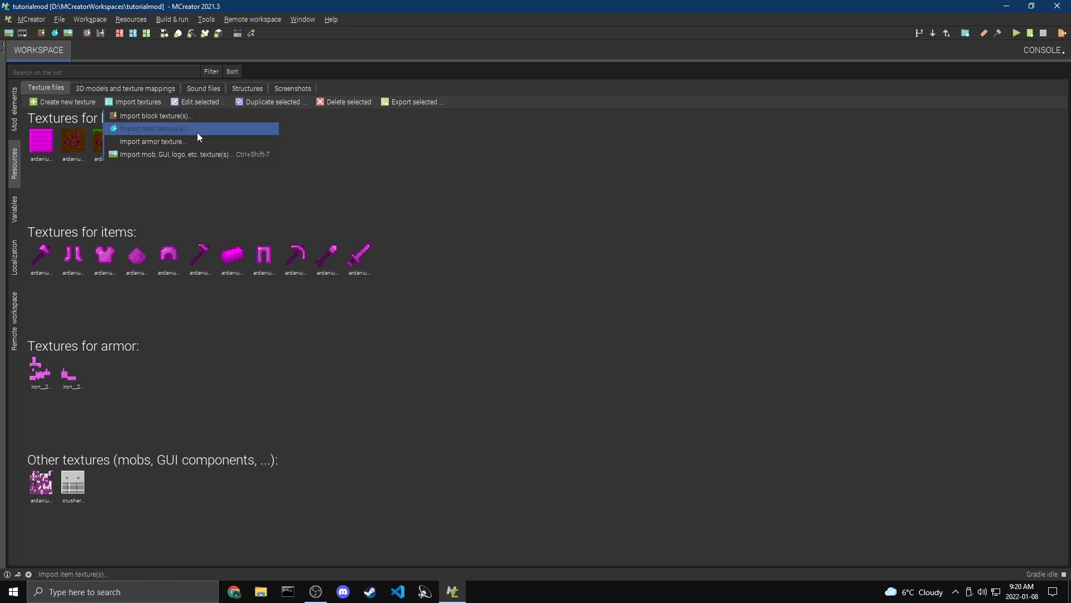
mouse_move(200, 156)
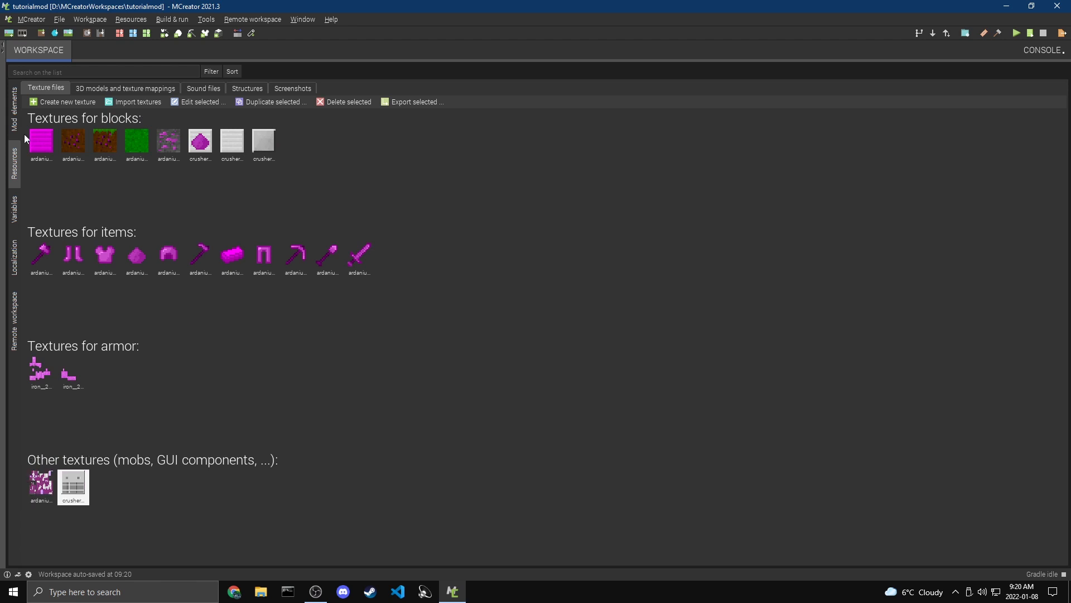
mouse_move(108, 424)
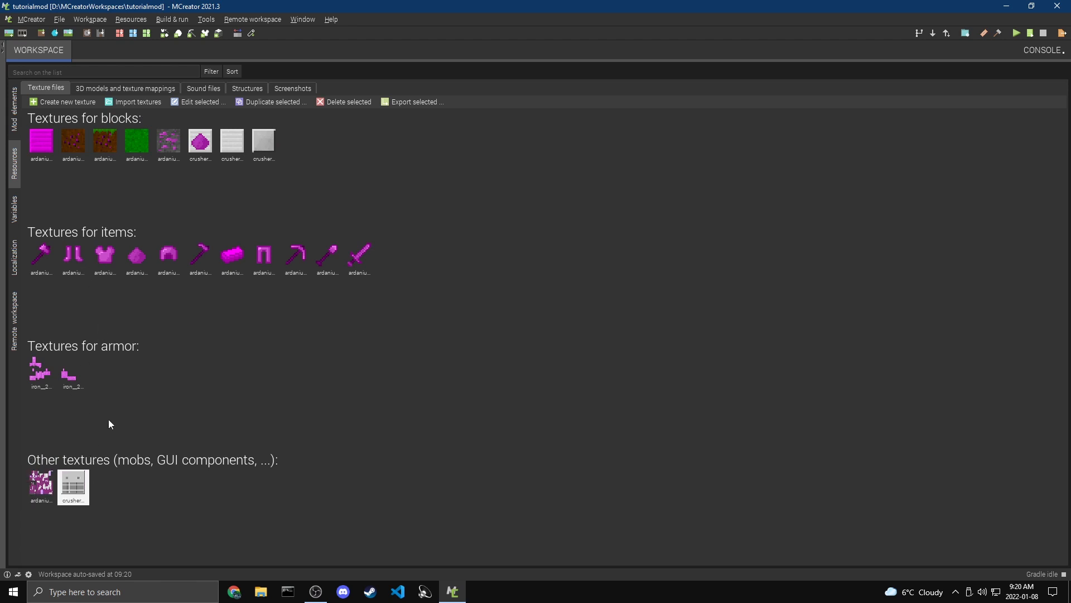
click(89, 19)
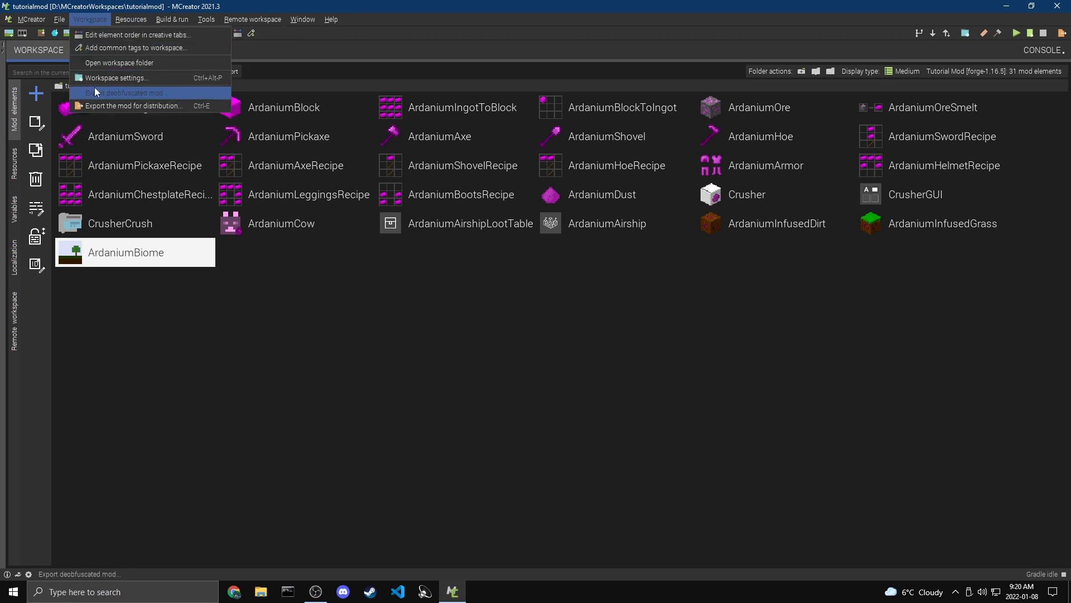
click(115, 77)
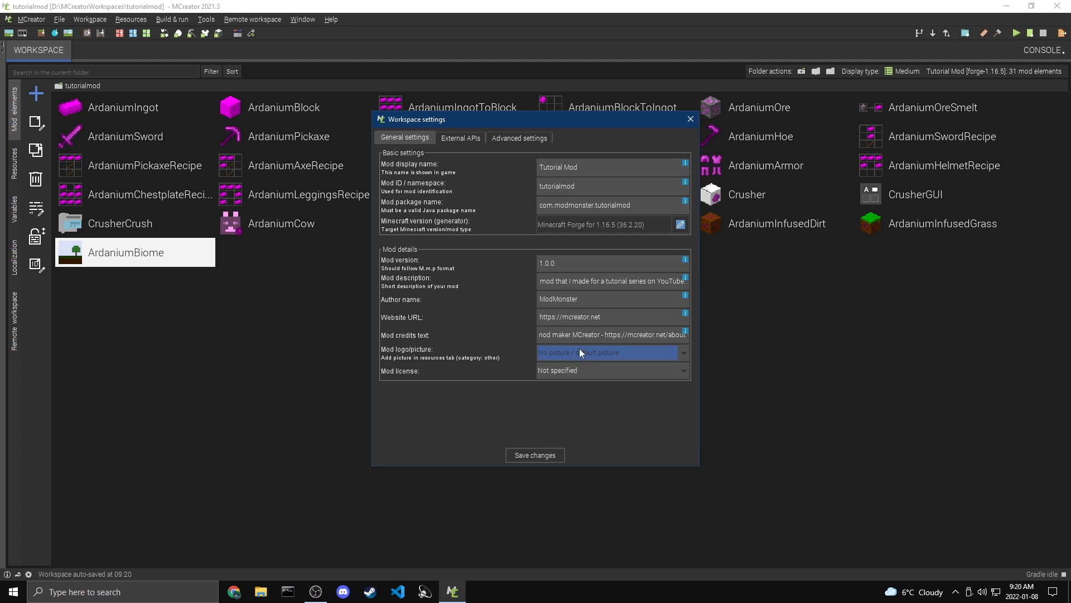
mouse_move(584, 373)
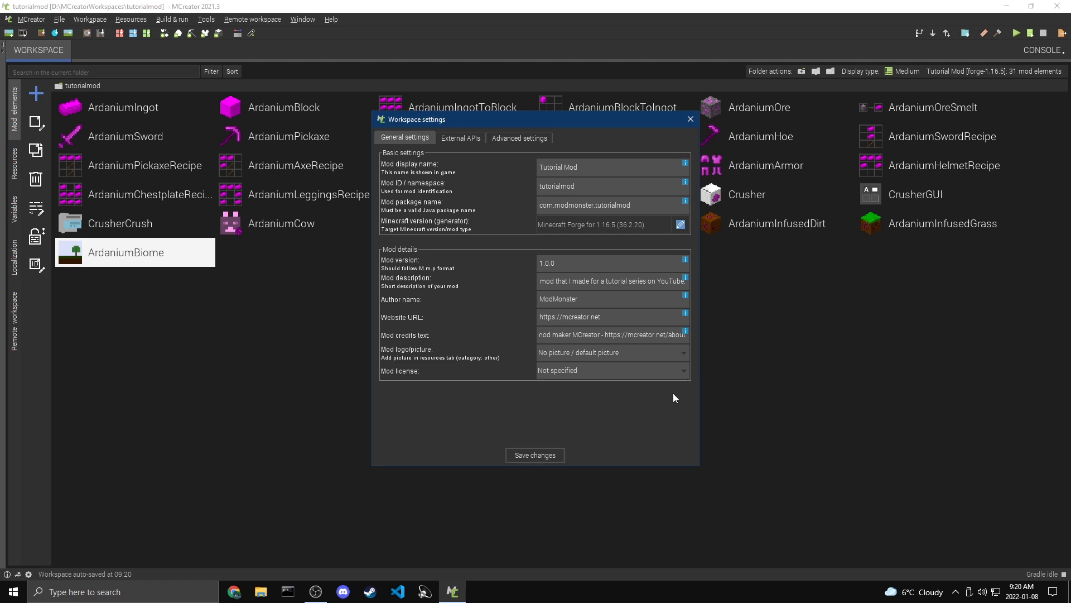
click(611, 370)
text(MIT License)
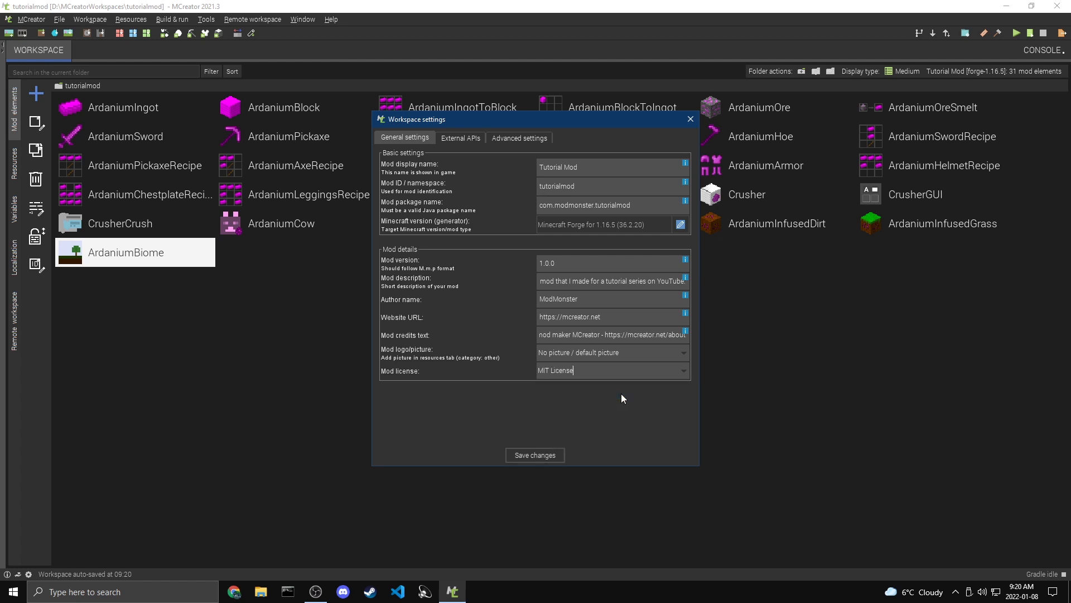
mouse_move(666, 421)
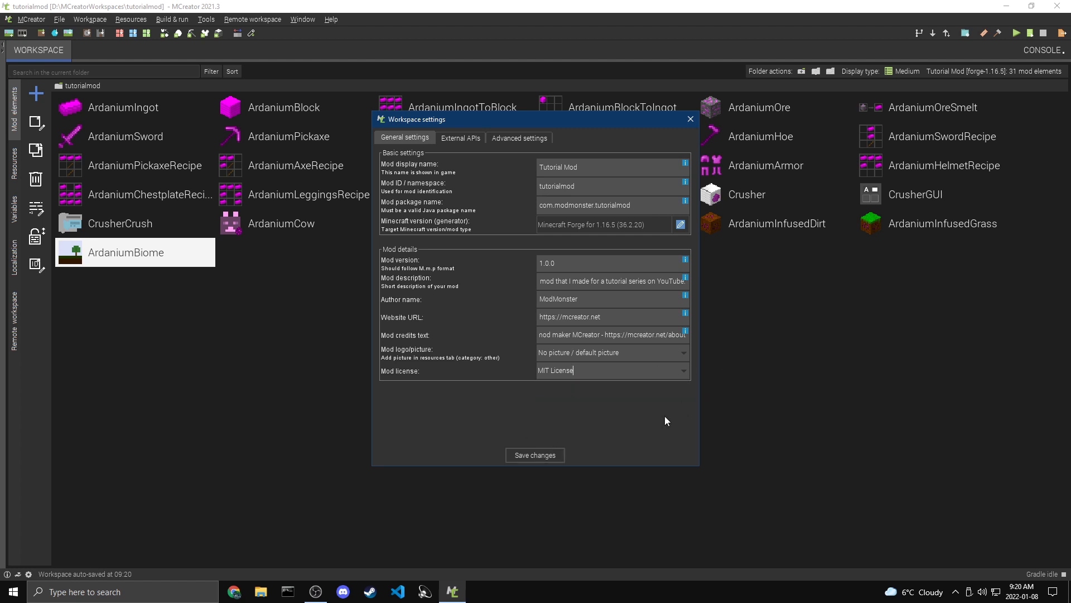
click(684, 370)
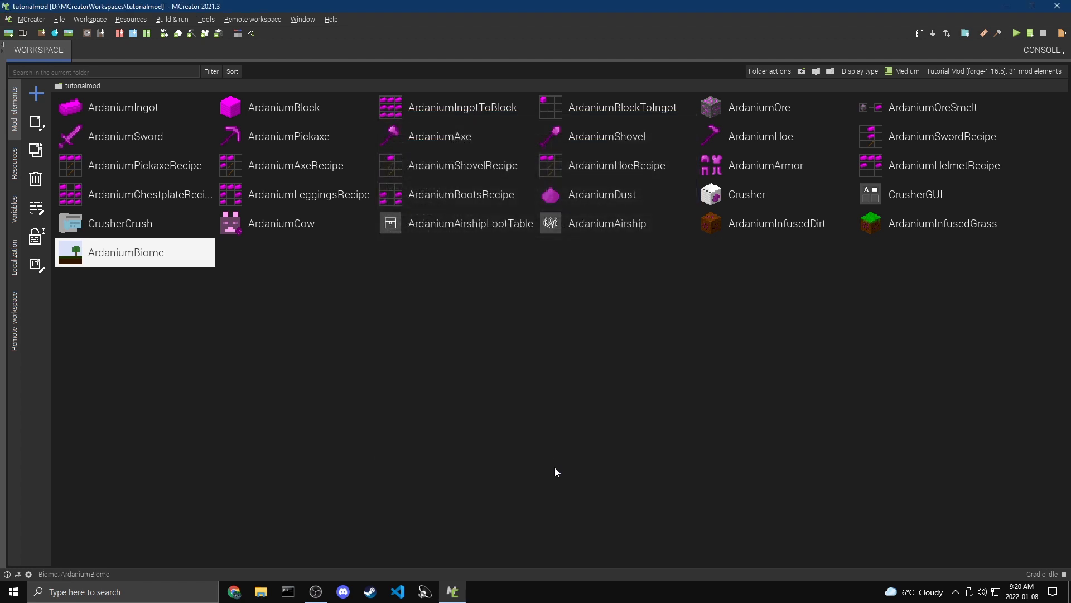
mouse_move(544, 471)
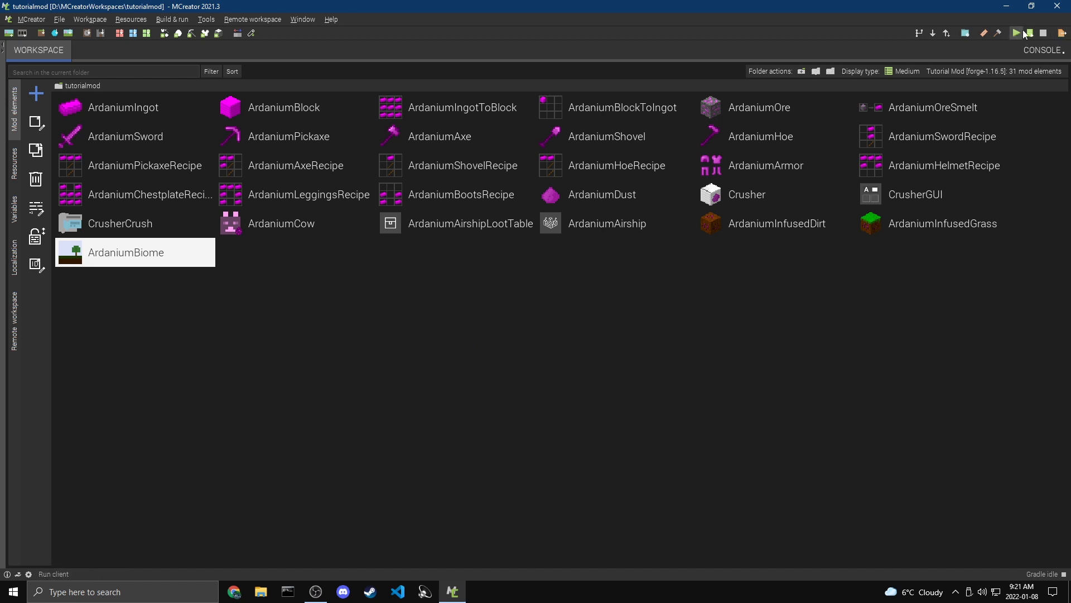
Run Export the mod for distribution so the Gradle build completes
click(1016, 32)
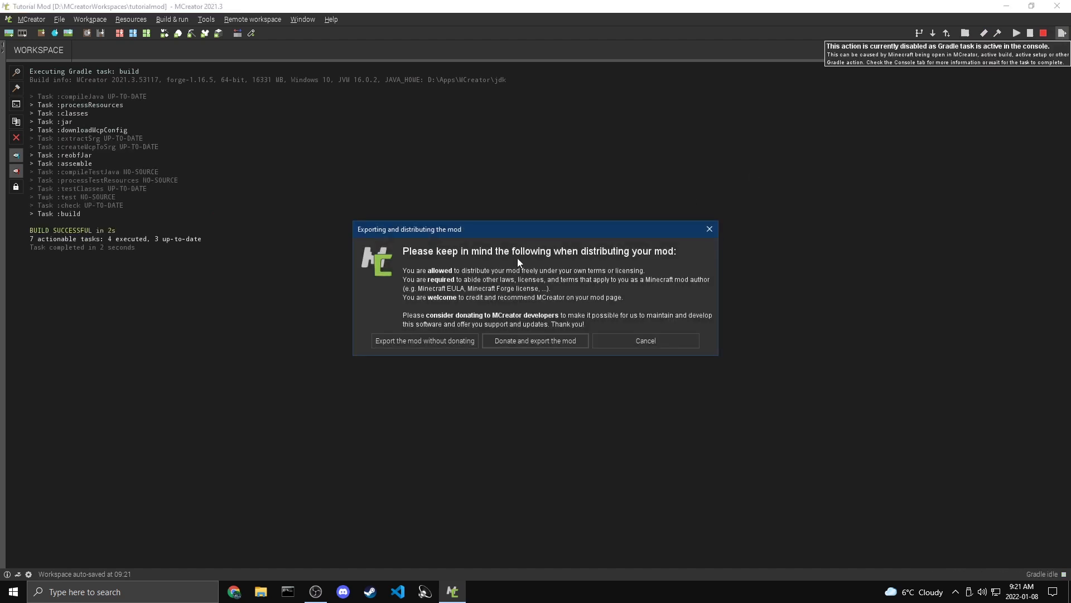
mouse_move(458, 289)
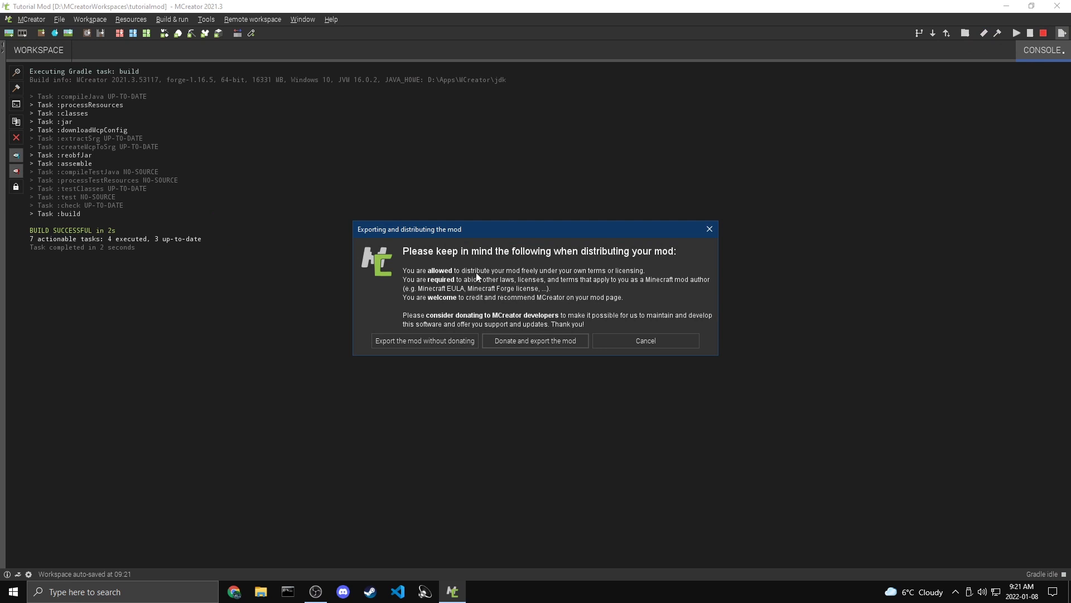
mouse_move(462, 327)
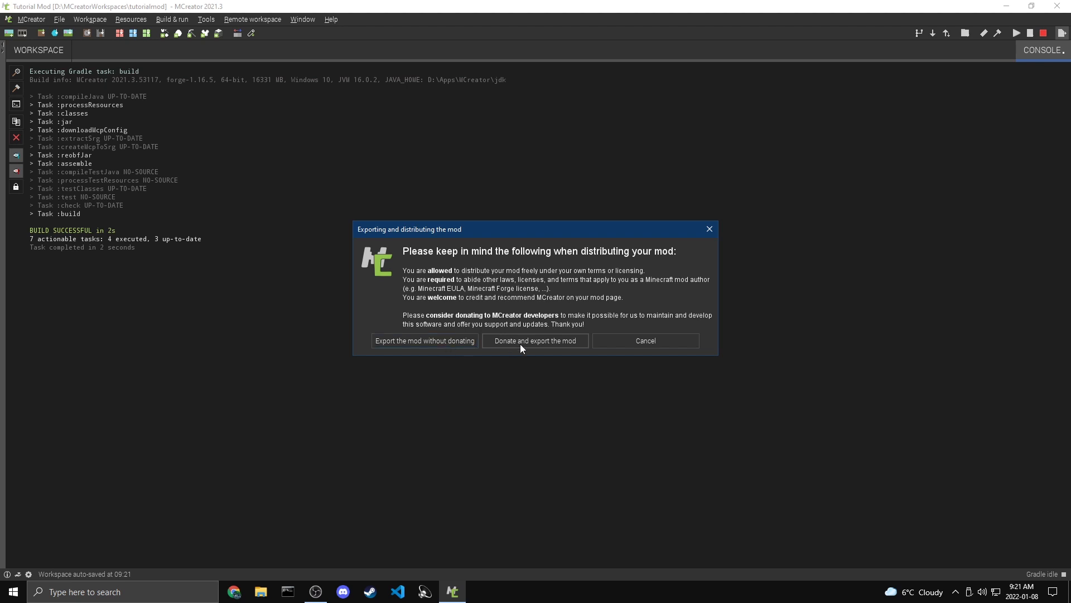
mouse_move(424, 341)
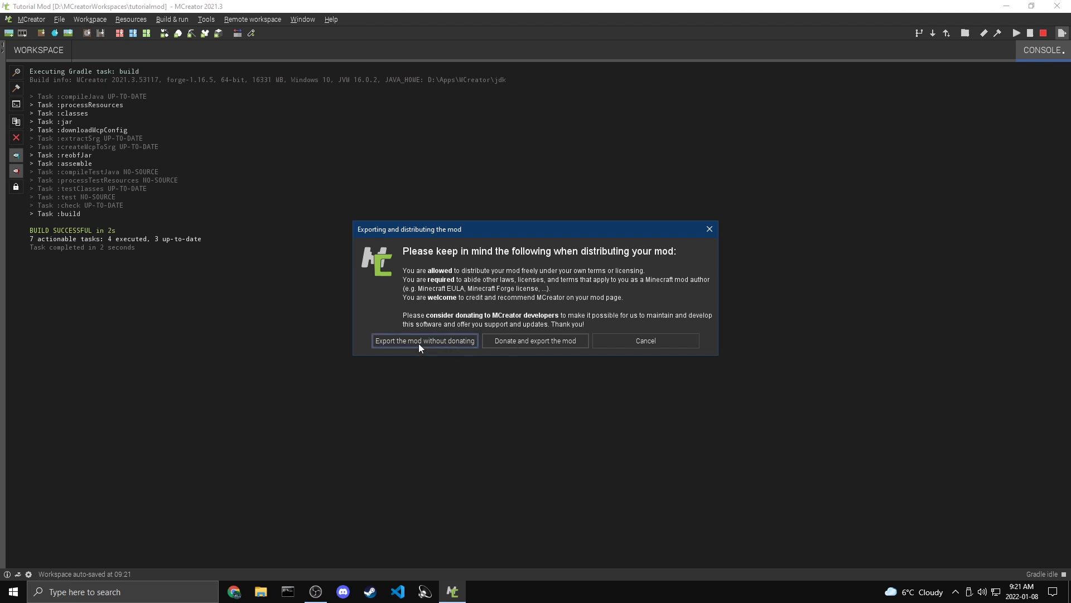
Export without donating and save TutorialMod-1.16.5-1.0.0.jar into Downloads
click(424, 340)
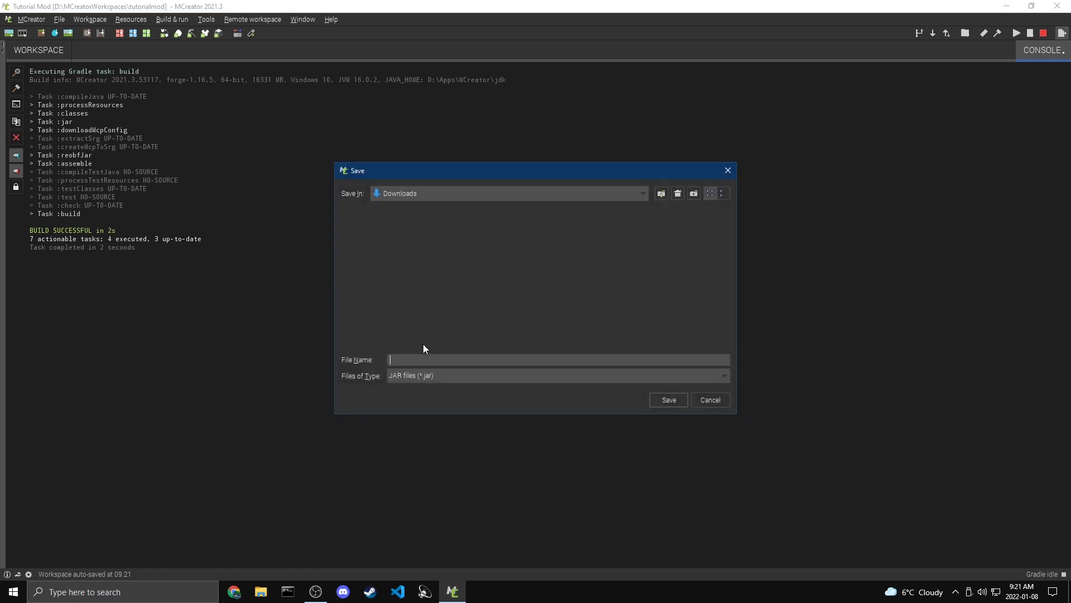
mouse_move(472, 203)
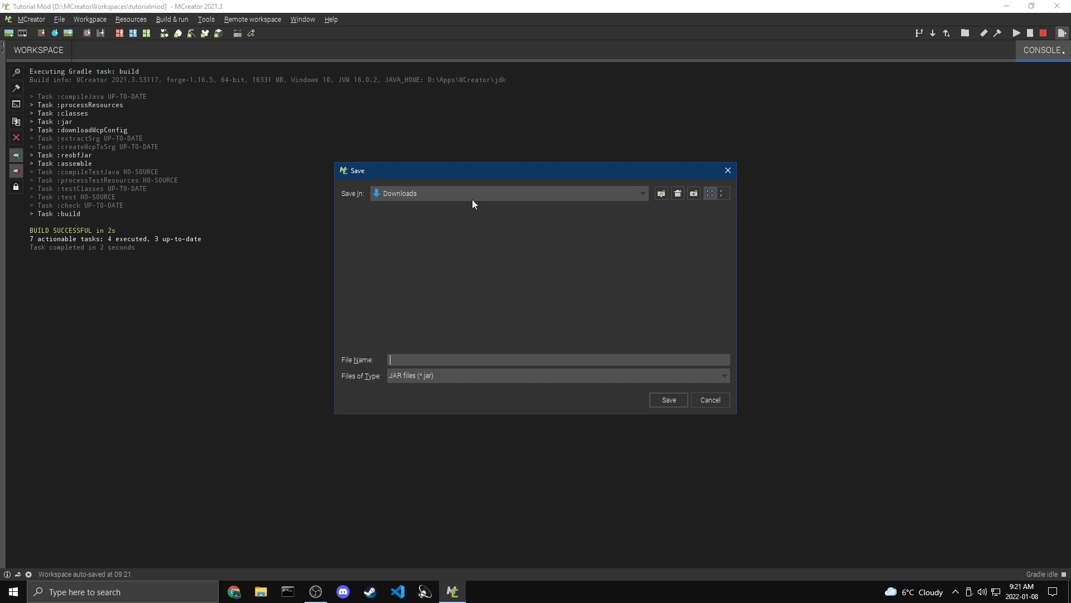
text(TutorialMod-1.16.5-1.0.0)
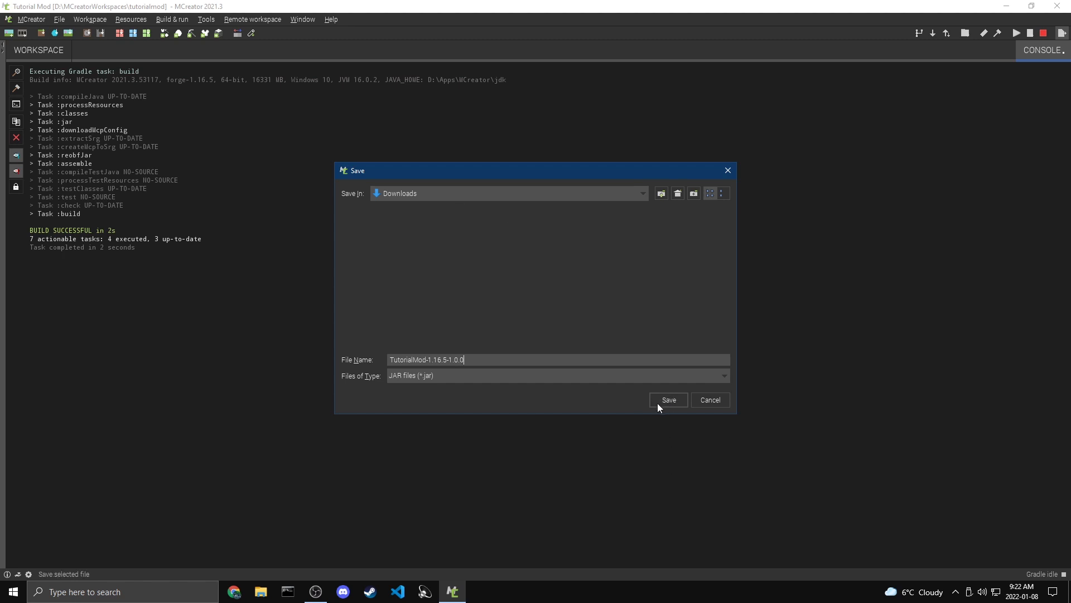
click(667, 400)
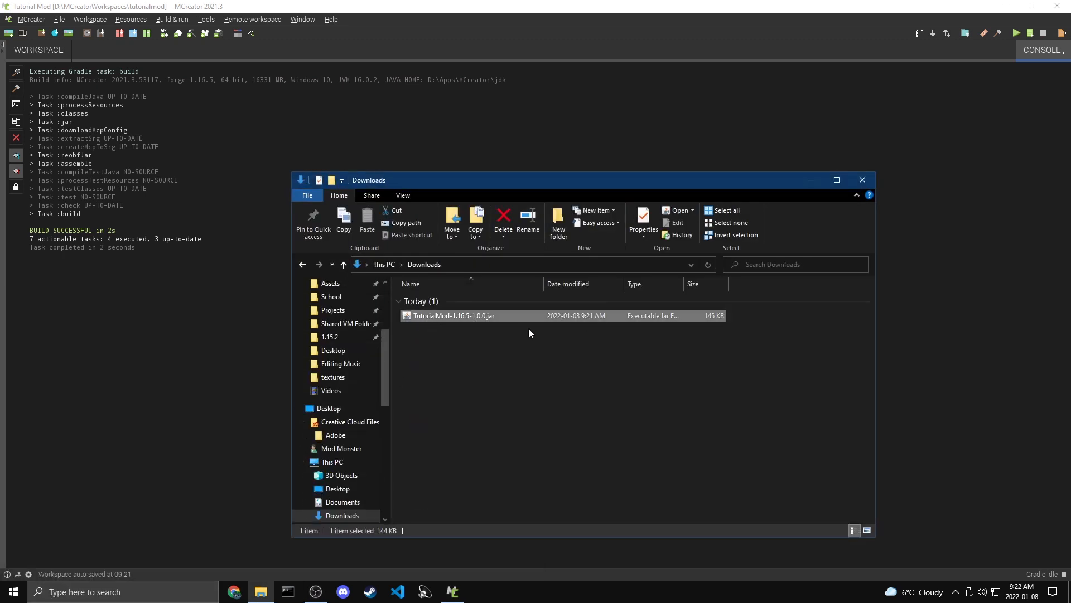
Deselect the JAR and close the Downloads window to return to the mod elements
click(428, 330)
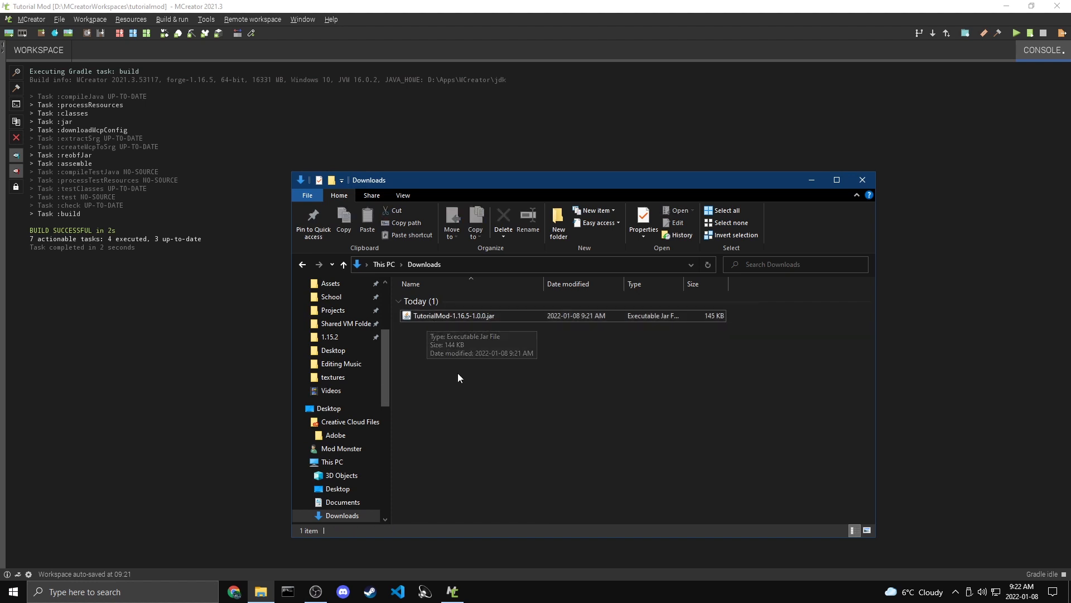
mouse_move(458, 378)
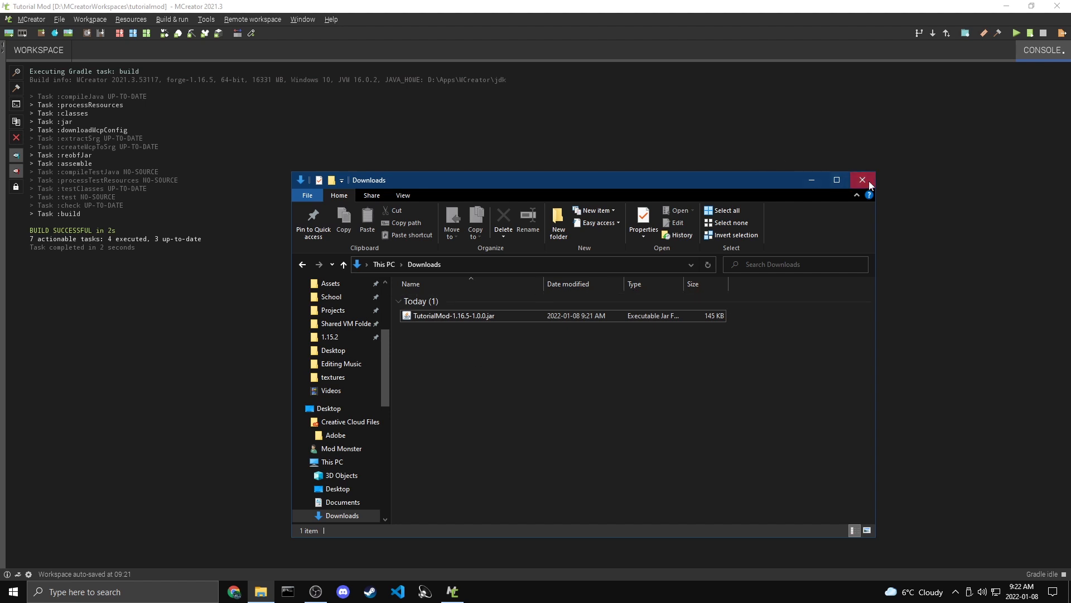
click(862, 179)
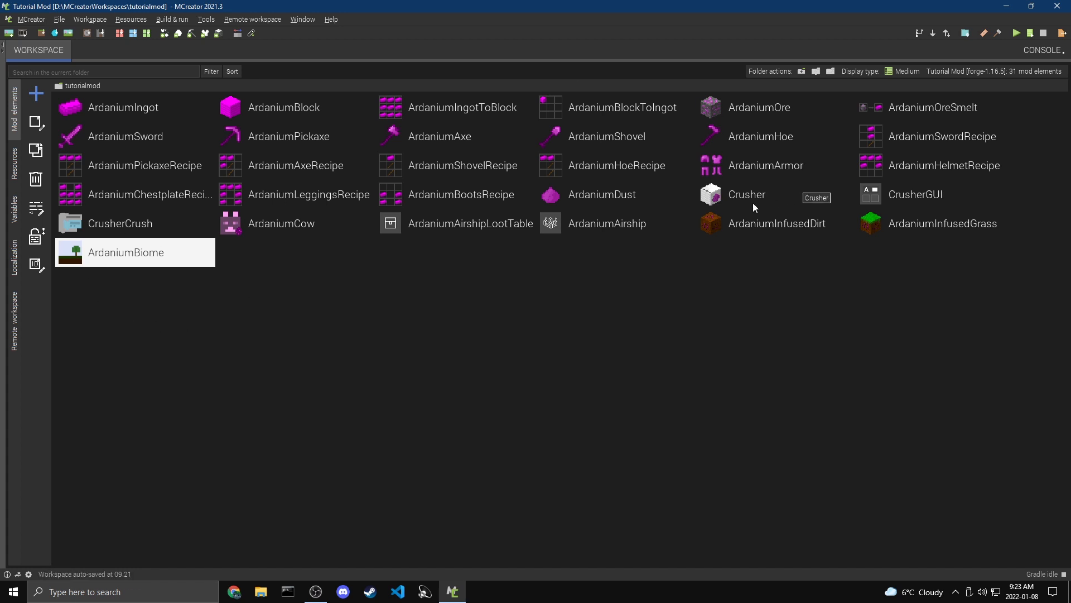
From the File menu, start Export workspace to a shareable ZIP targeting Downloads
click(55, 32)
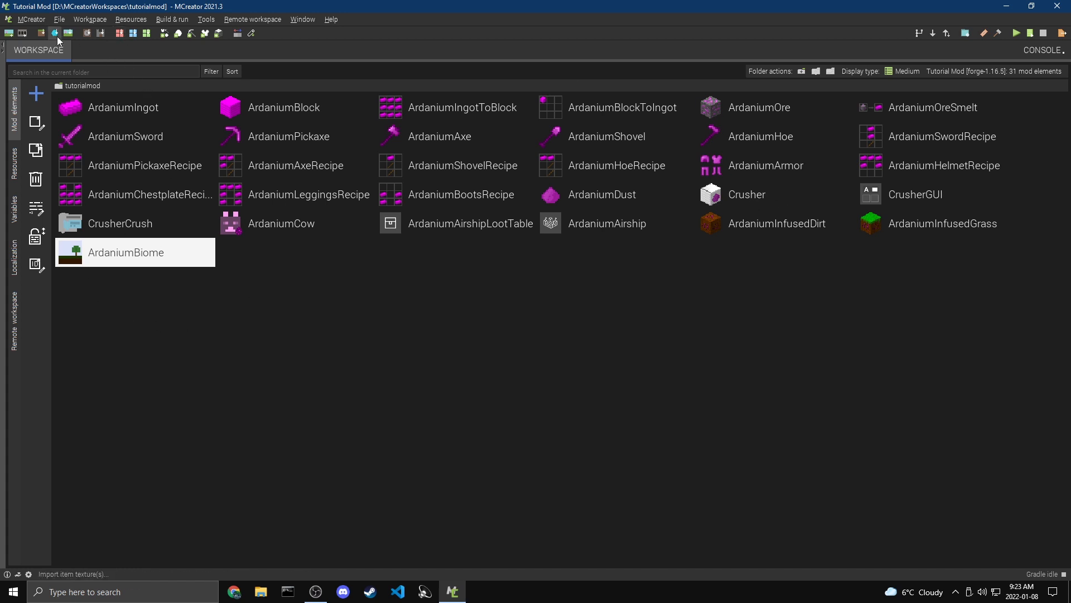
click(60, 19)
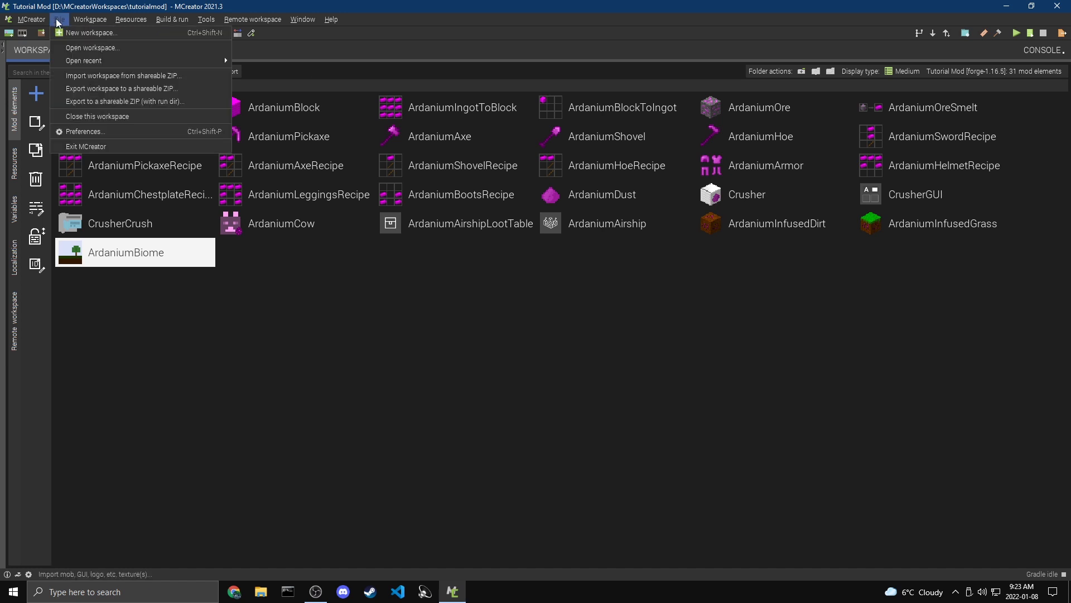
click(90, 19)
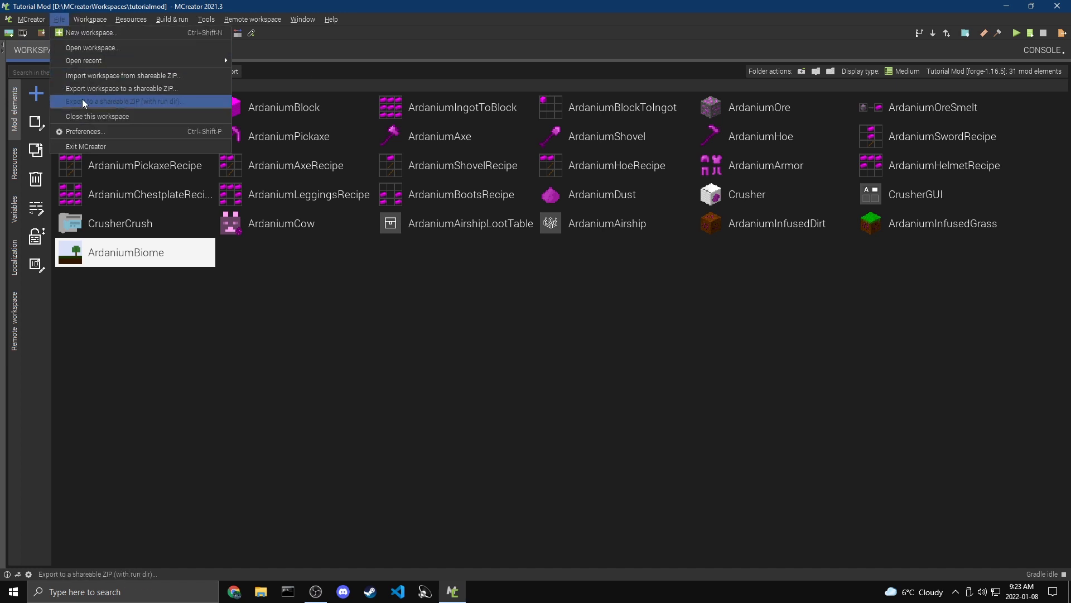
mouse_move(122, 89)
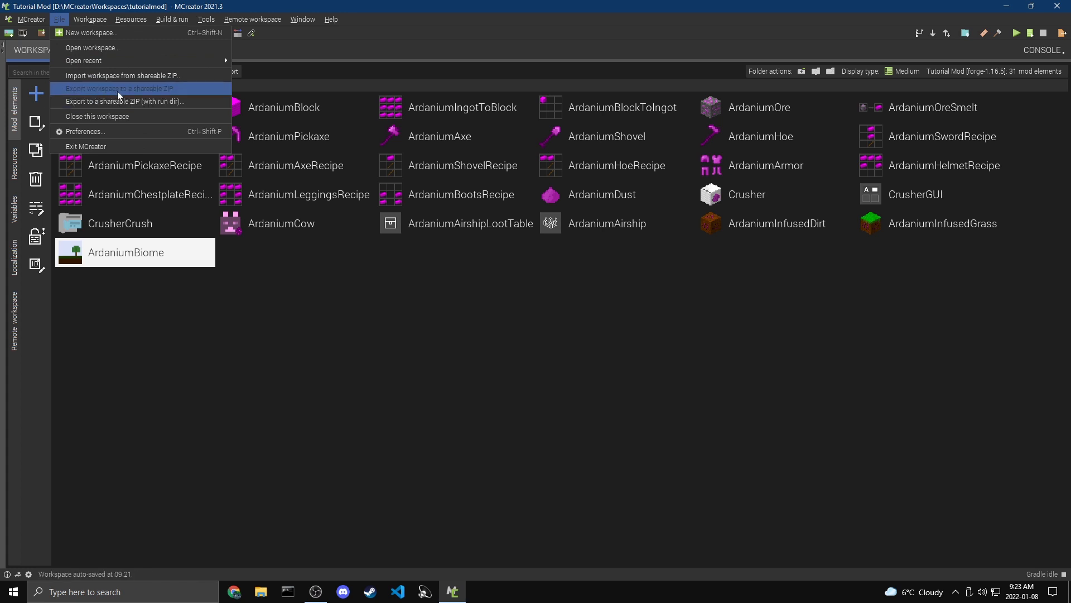
mouse_move(140, 102)
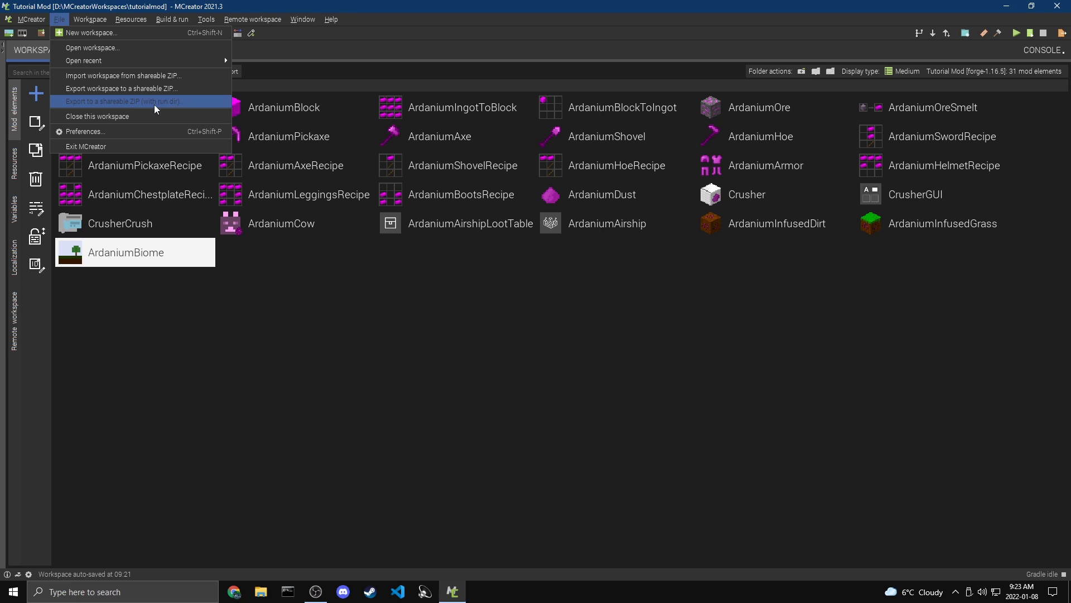
mouse_move(122, 88)
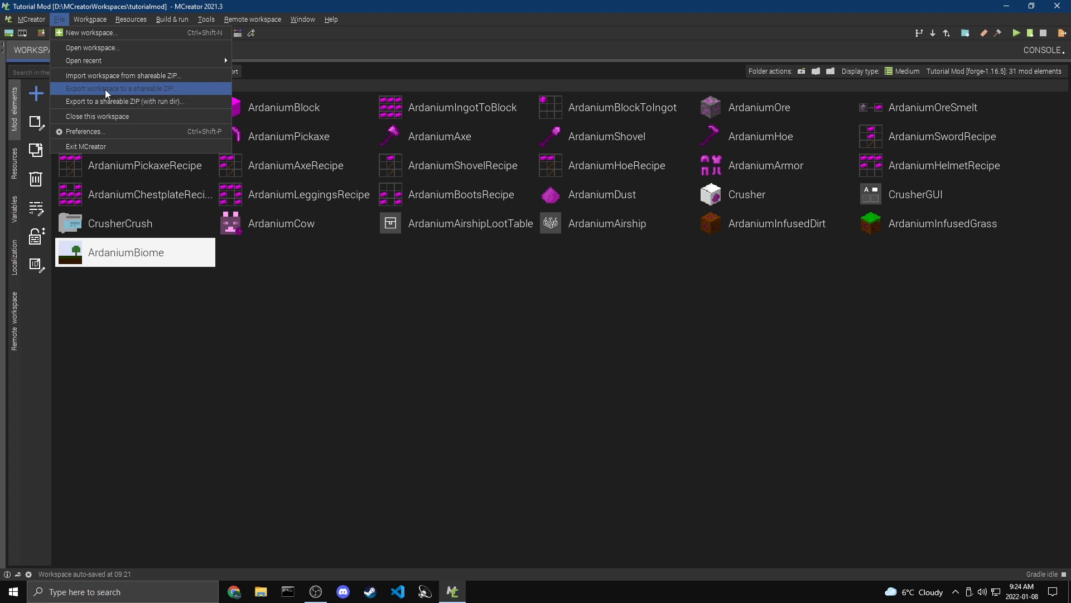
click(122, 88)
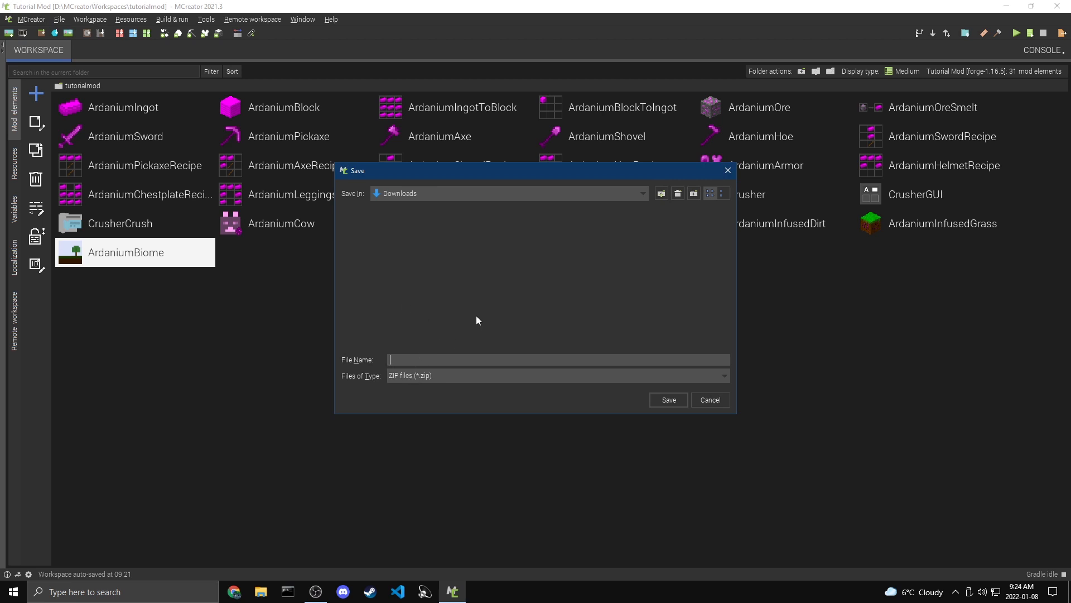
Save the shareable workspace as TutorialMod.zip in Downloads and begin a ZIP workspace import
text(Tu)
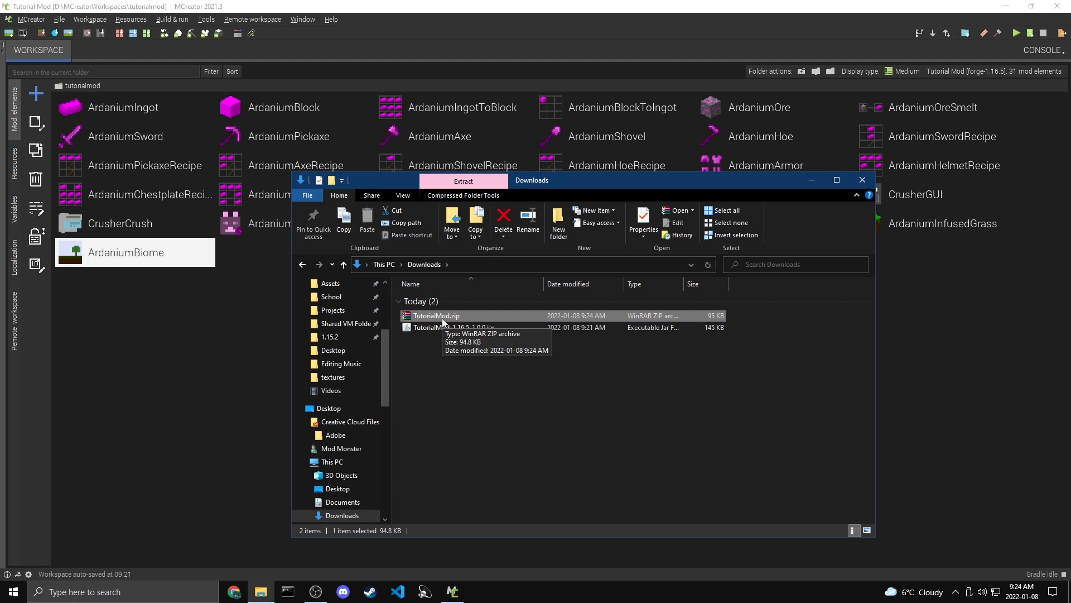
mouse_move(386, 297)
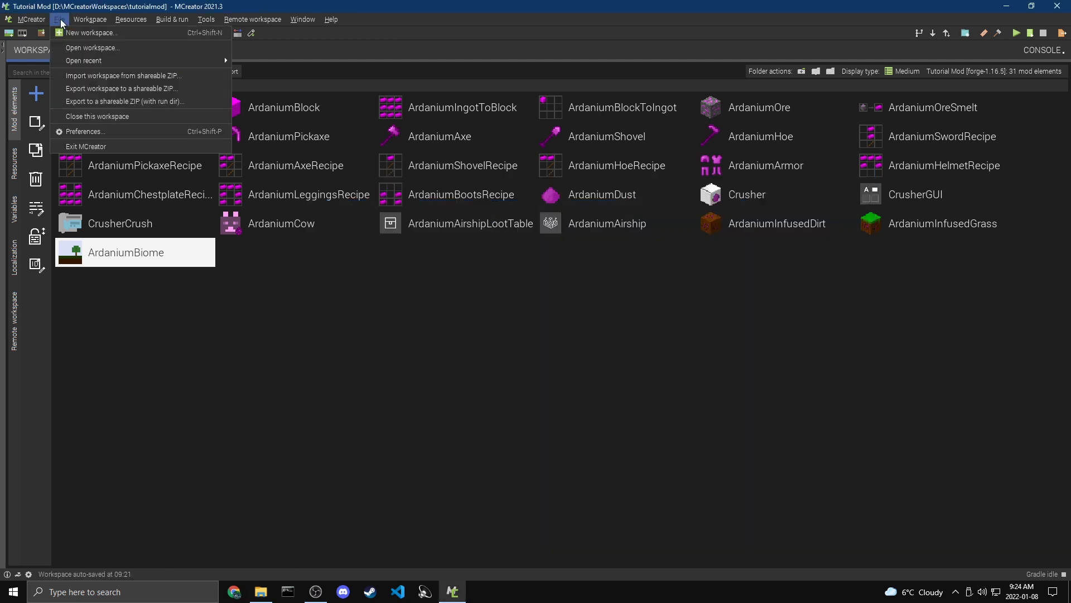
mouse_move(122, 75)
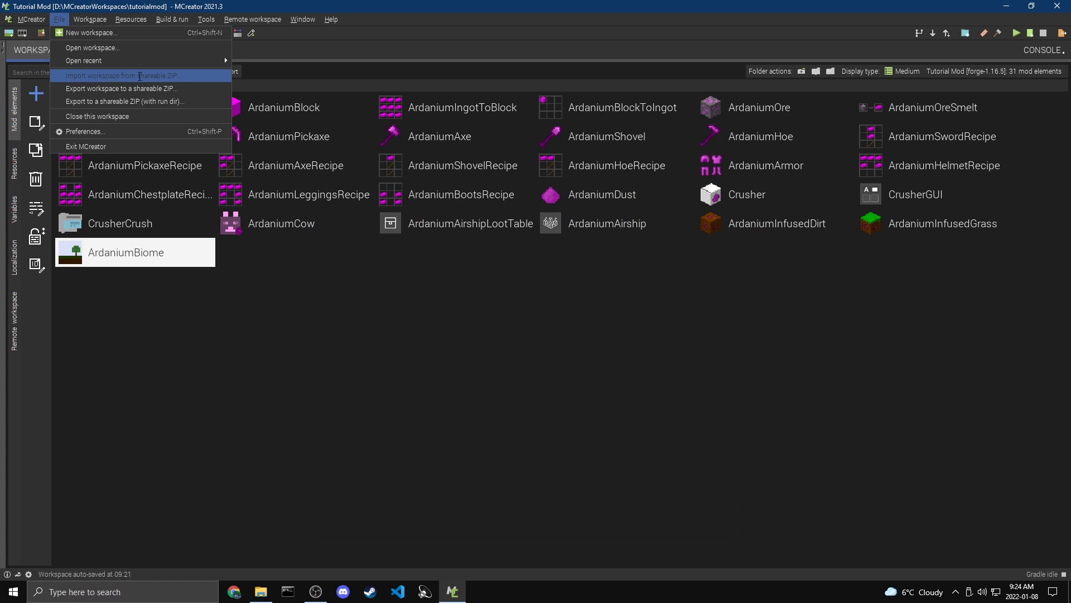
click(121, 76)
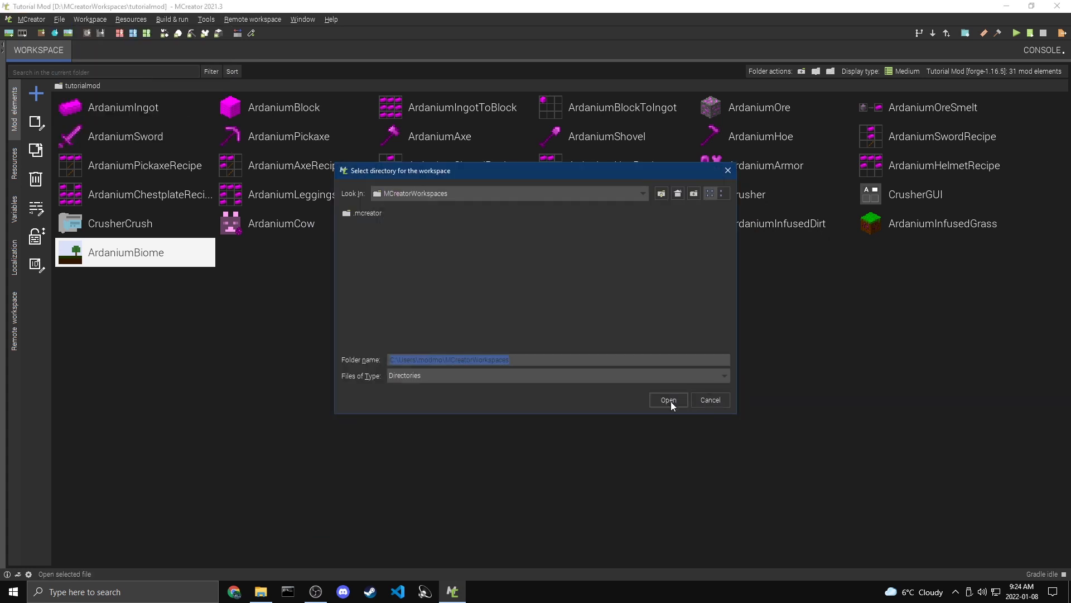
Choose a new ardaniumimport folder under D:\MCreatorWorkspaces as the import target, starting Gradle setup
click(640, 193)
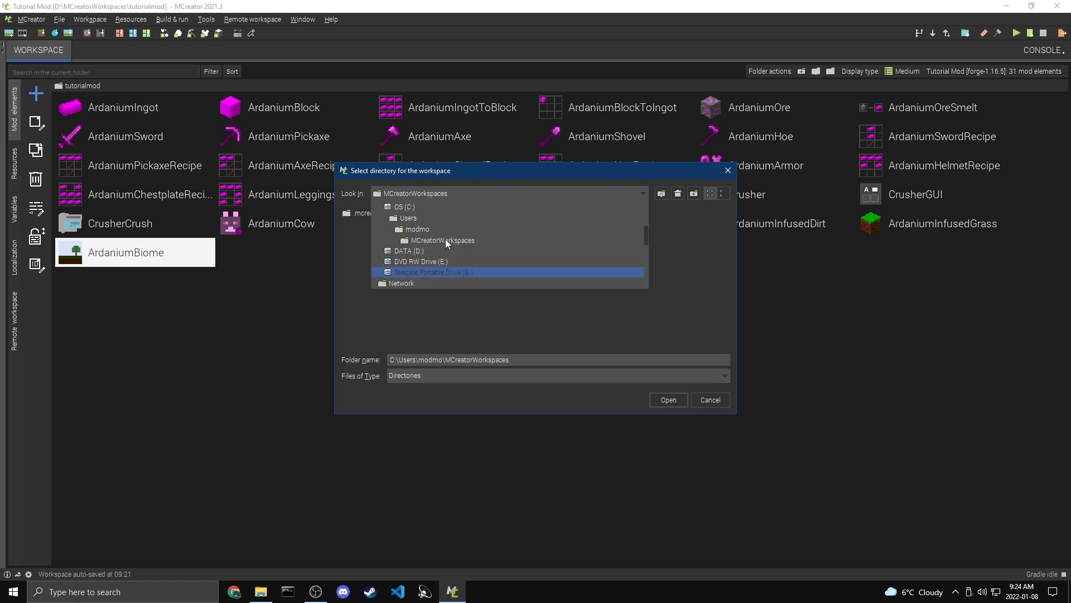
click(407, 251)
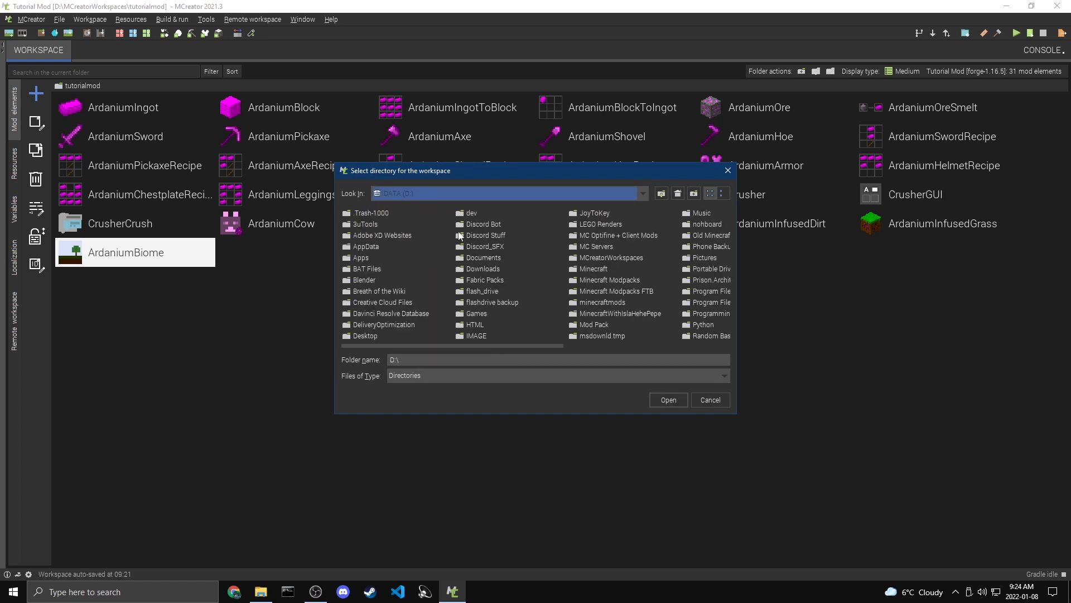
mouse_move(642, 284)
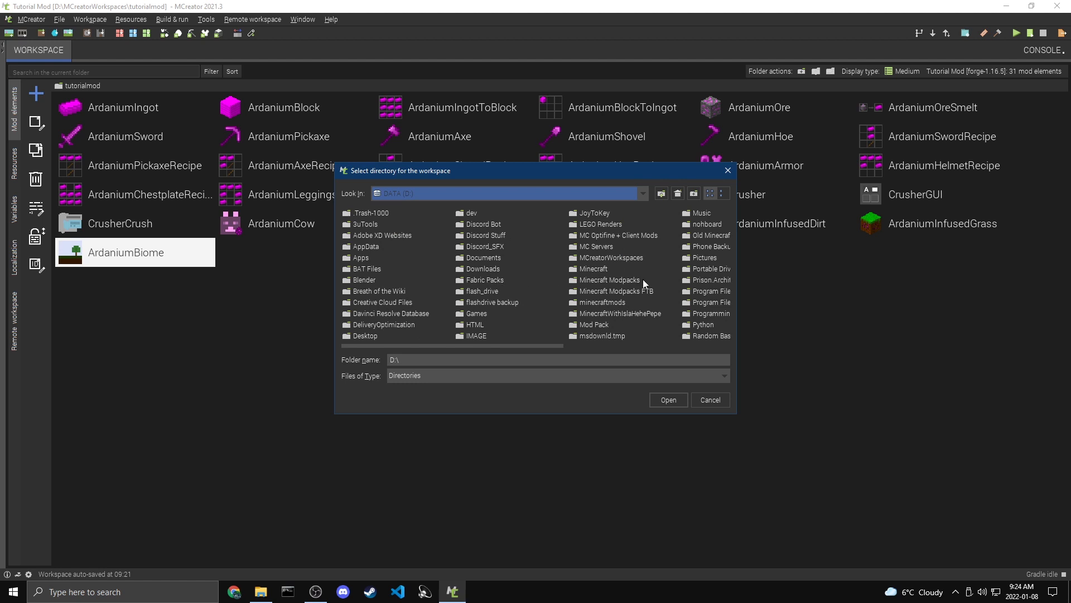
double_click(610, 257)
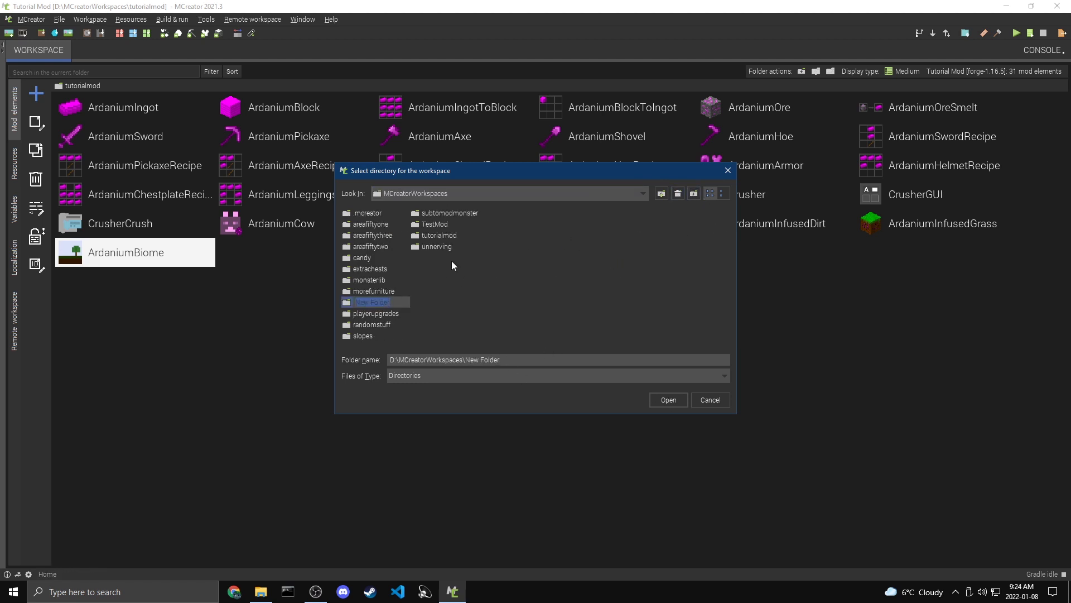
text(ardaniumimport)
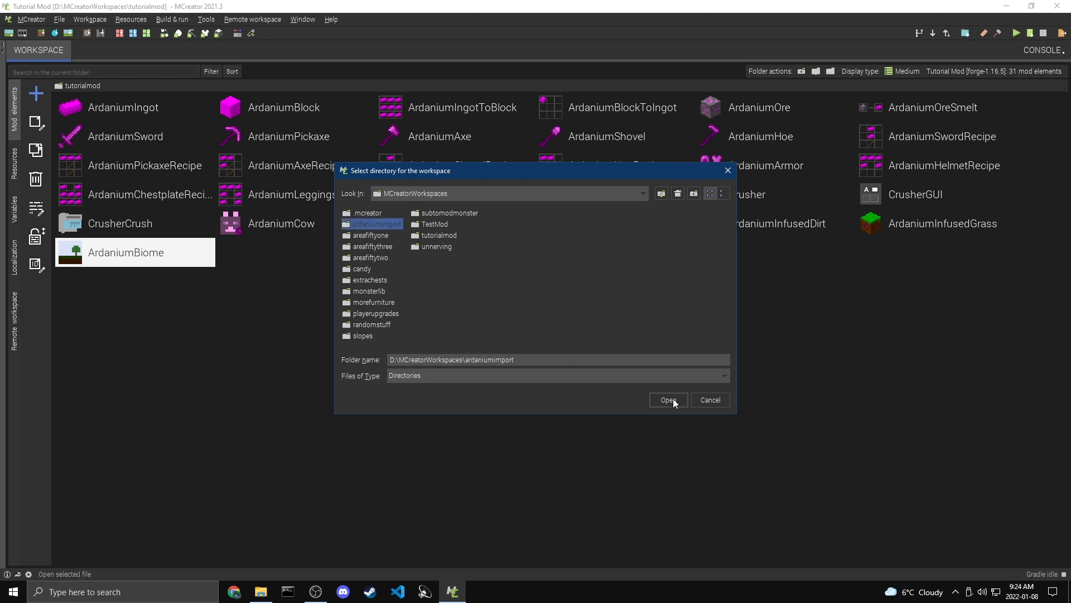
click(667, 400)
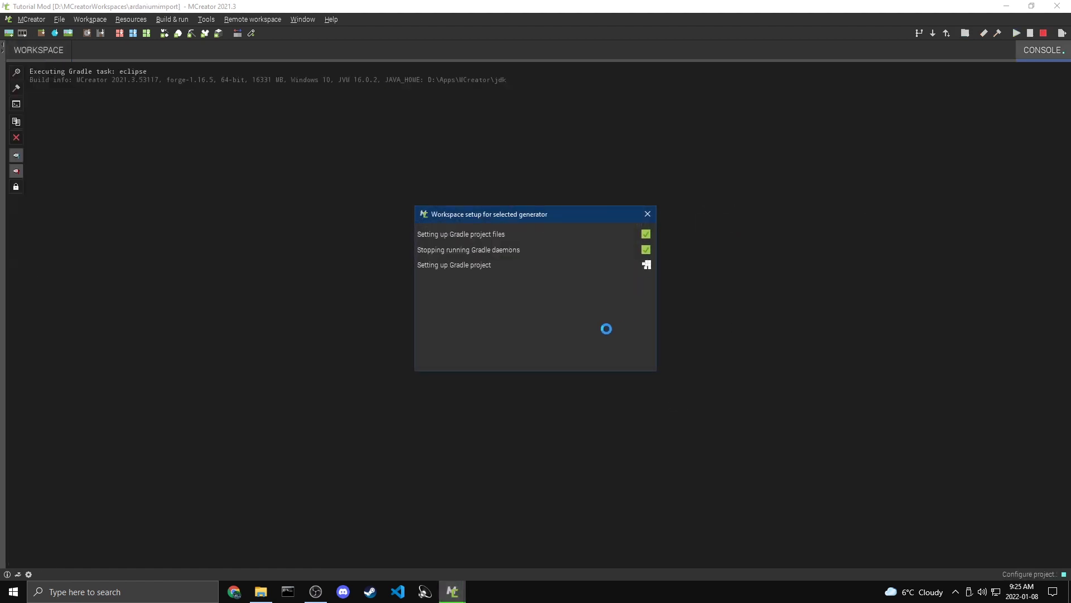